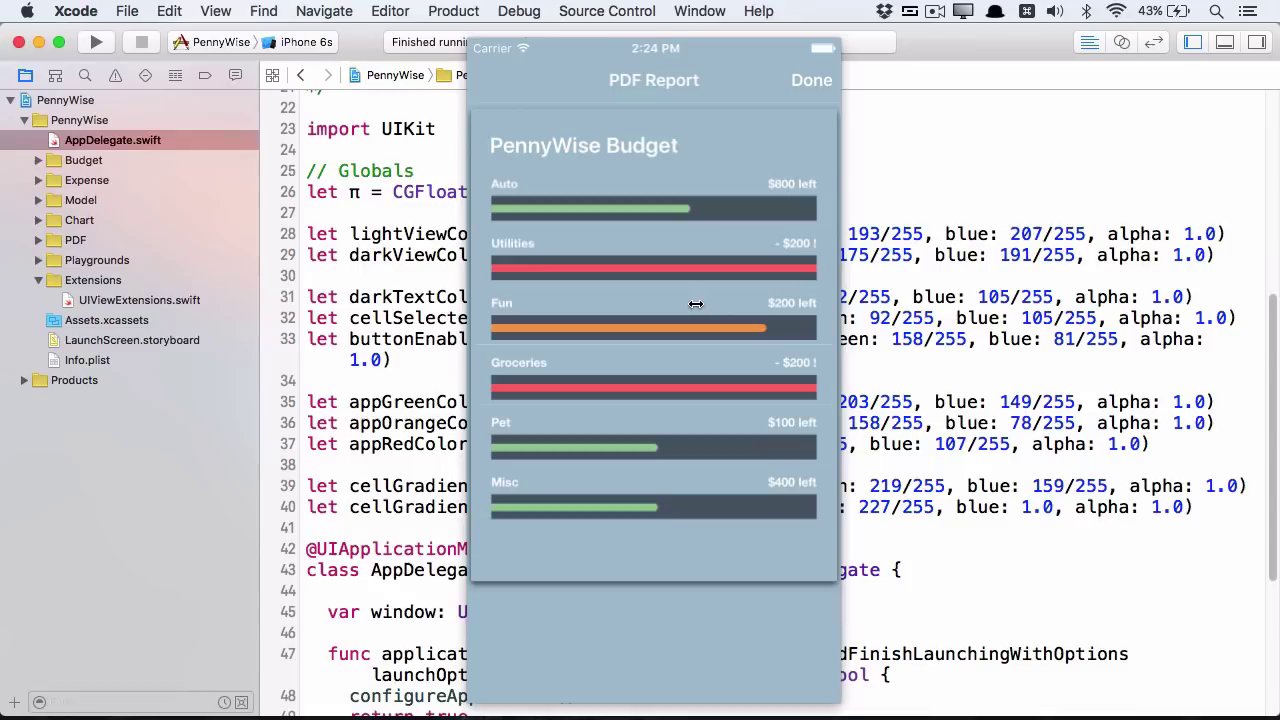
Step: Open Main.storyboard from the Budget group and select the PDF View Controller scene
left_click(812, 80)
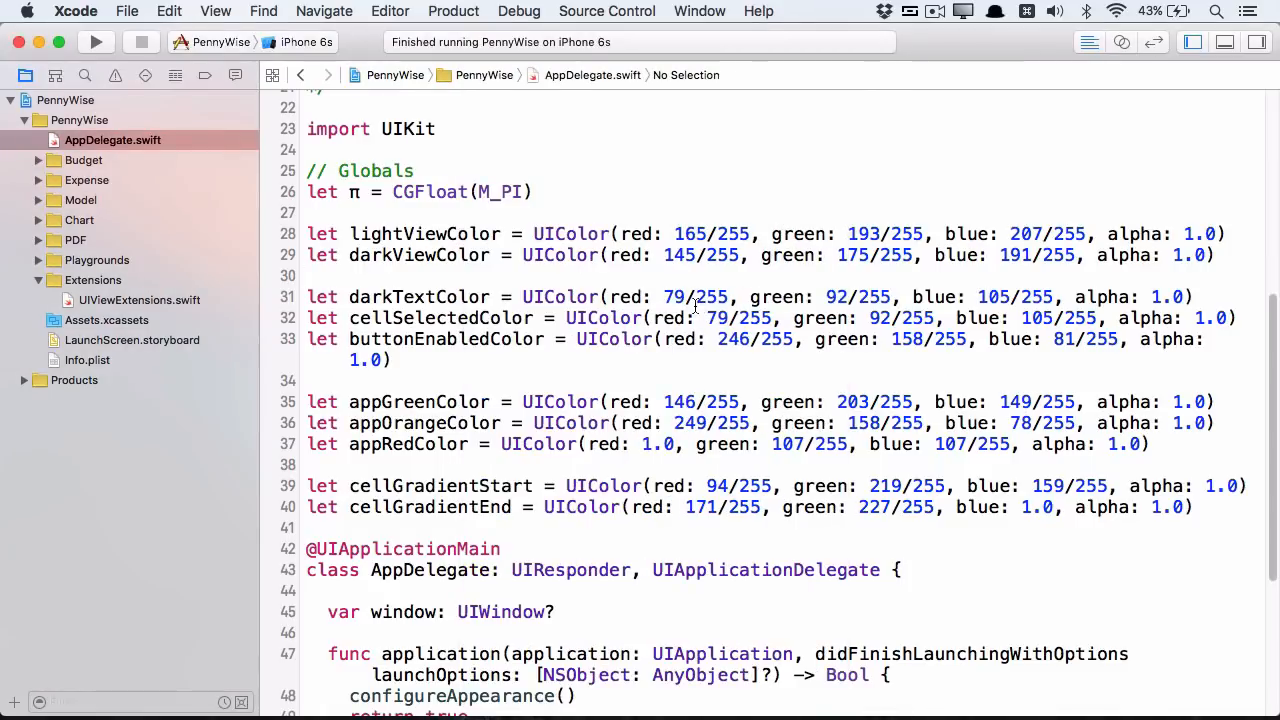
left_click(96, 42)
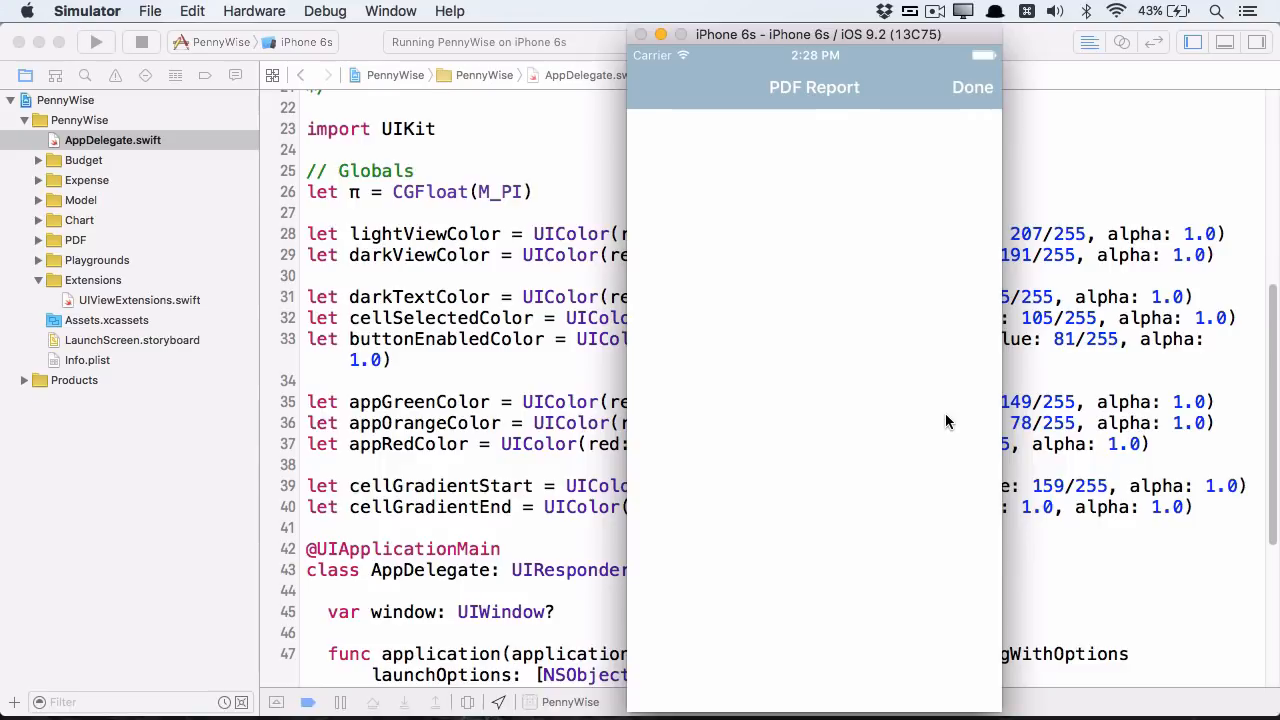
mouse_move(812, 428)
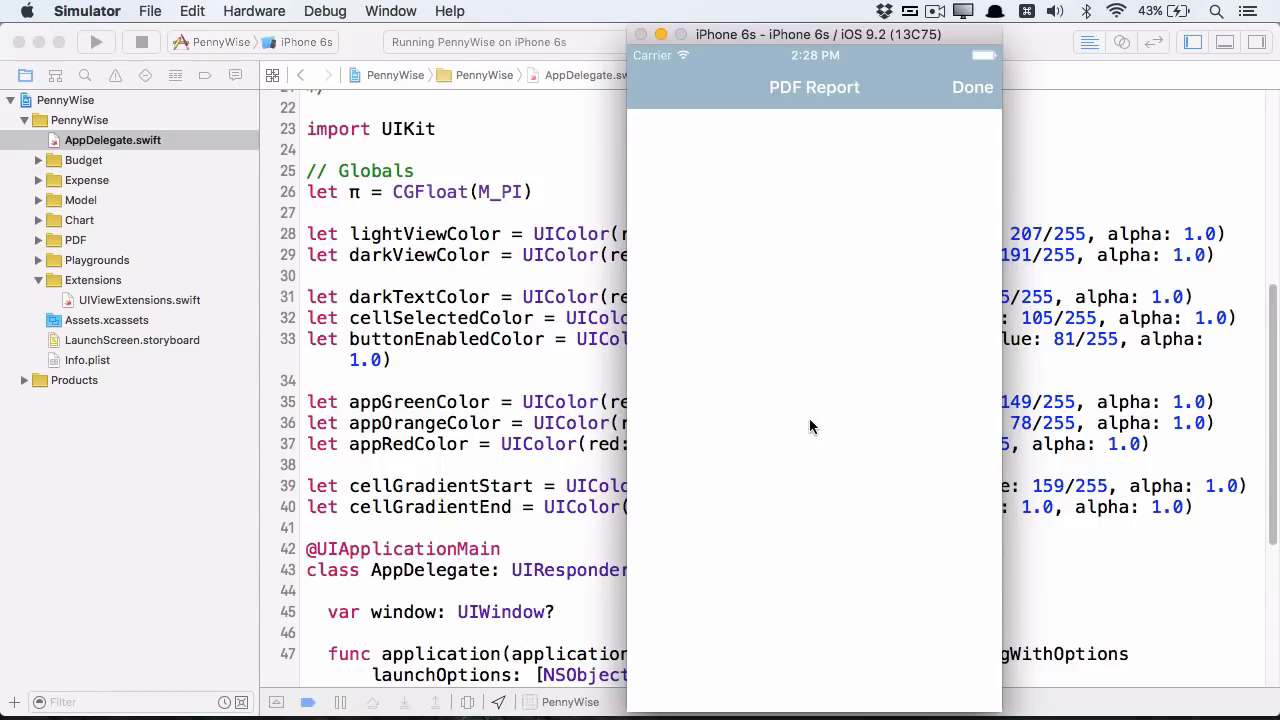
mouse_move(182, 212)
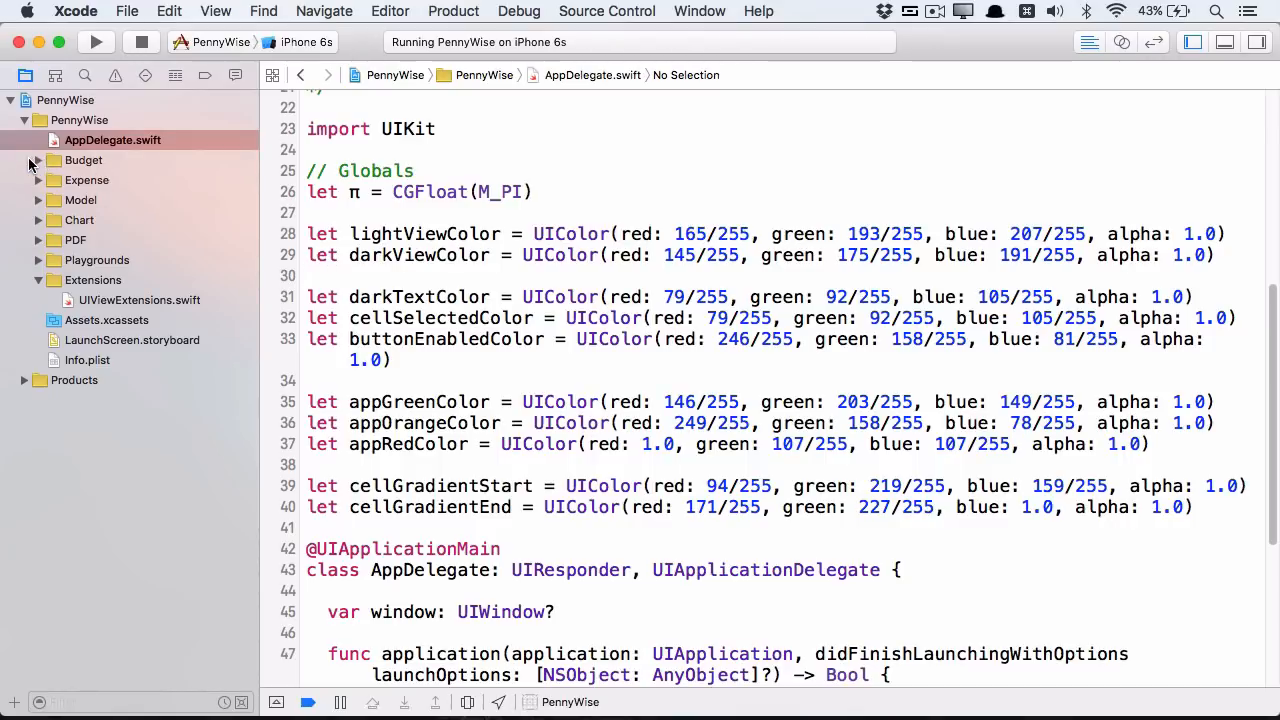
left_click(36, 160)
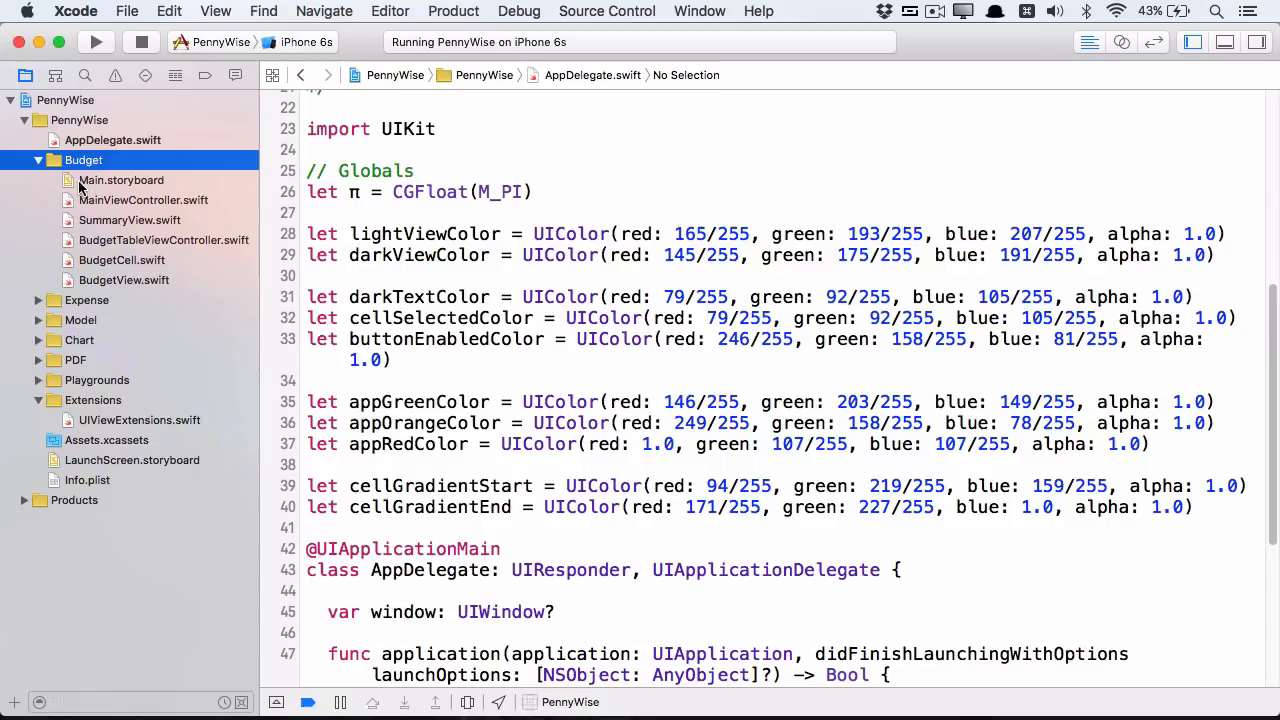
left_click(120, 180)
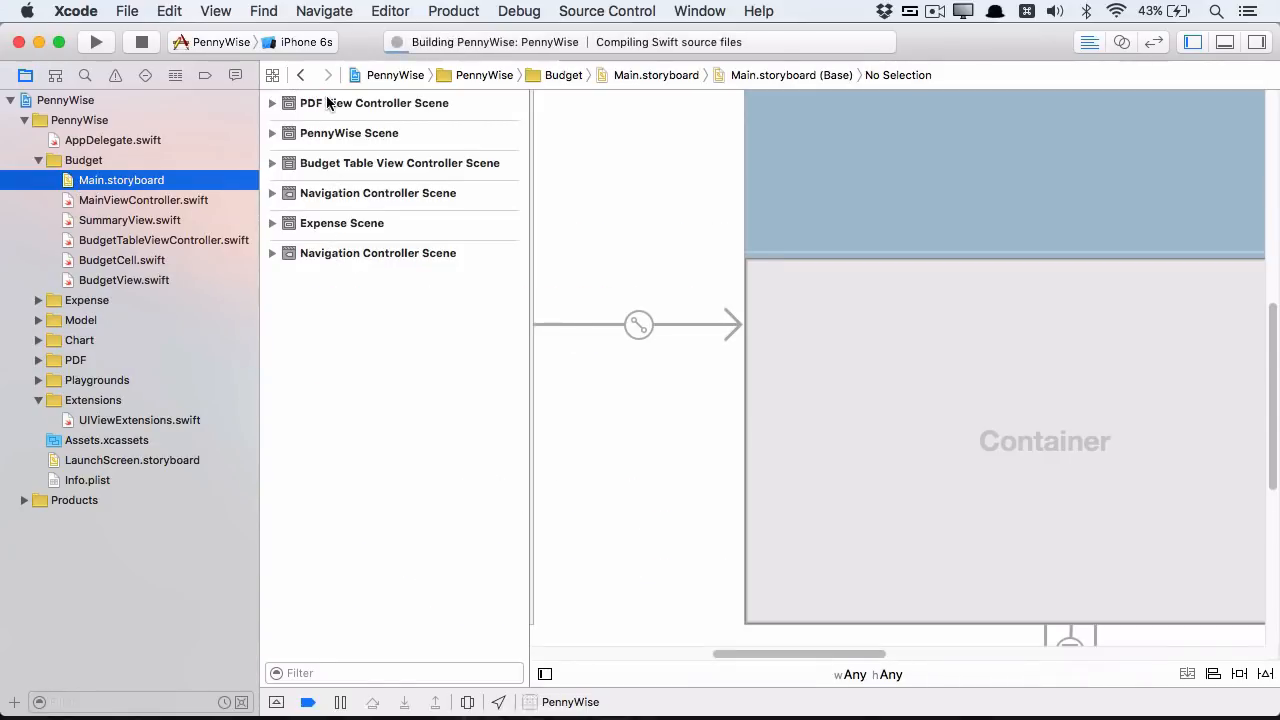
left_click(374, 102)
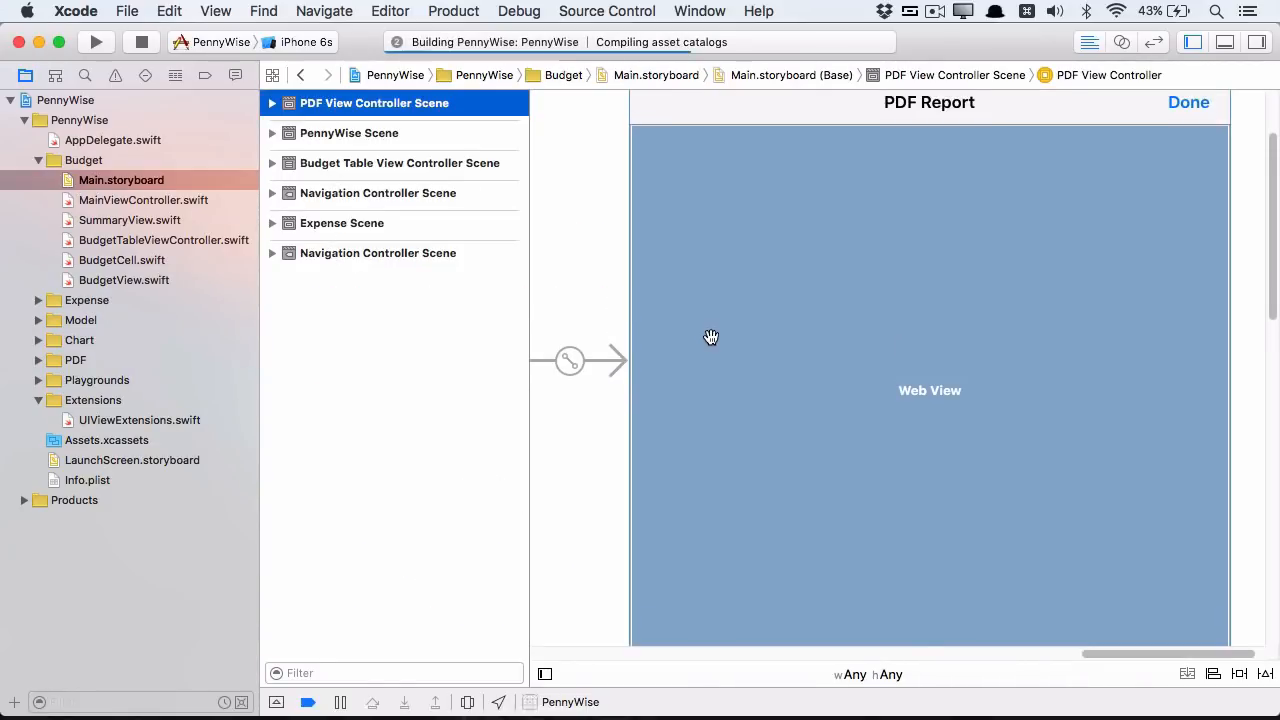
mouse_move(972, 360)
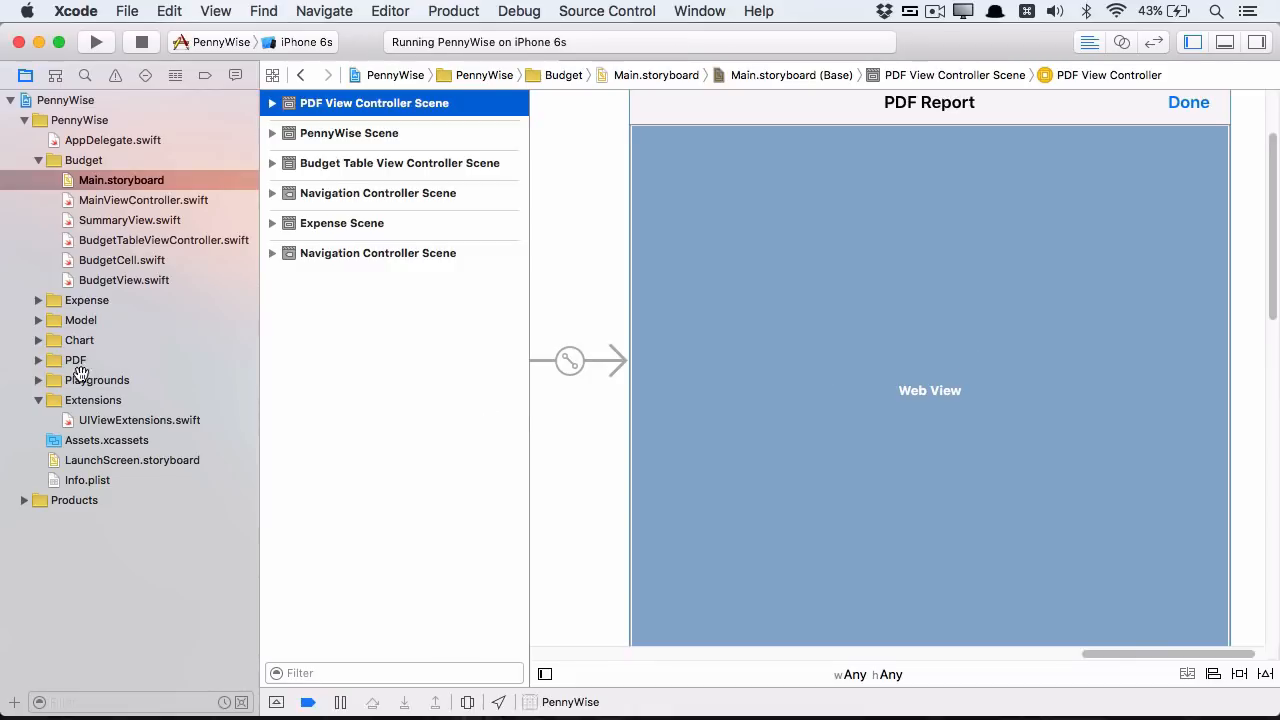
mouse_move(38, 360)
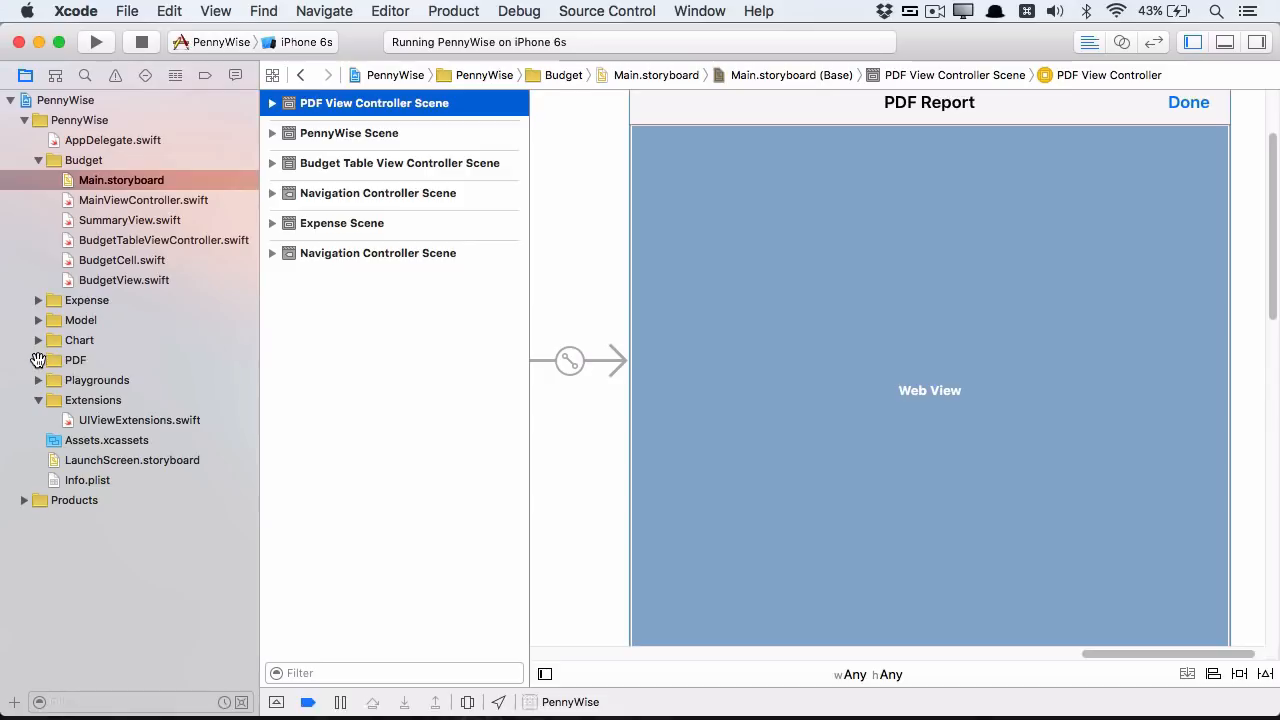
Step: Open PDFViewController.swift and place the cursor inside createPDF() below its comments
left_click(140, 380)
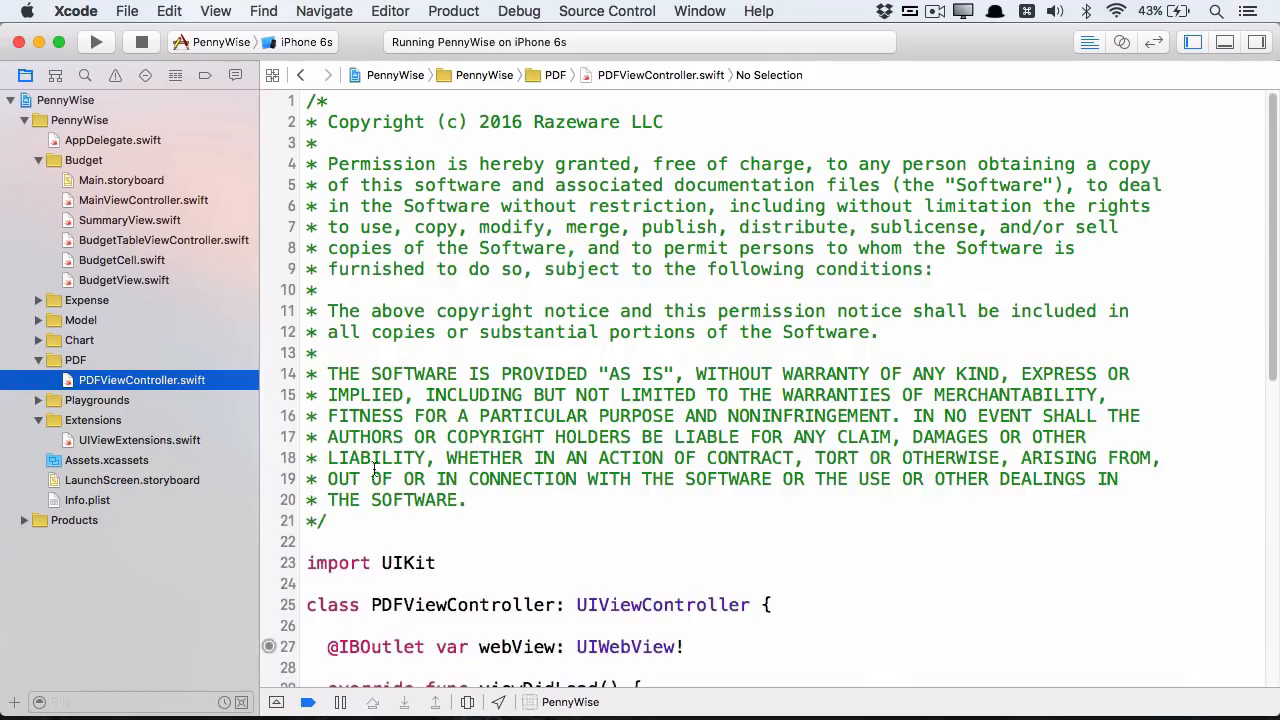
scroll("down", 3)
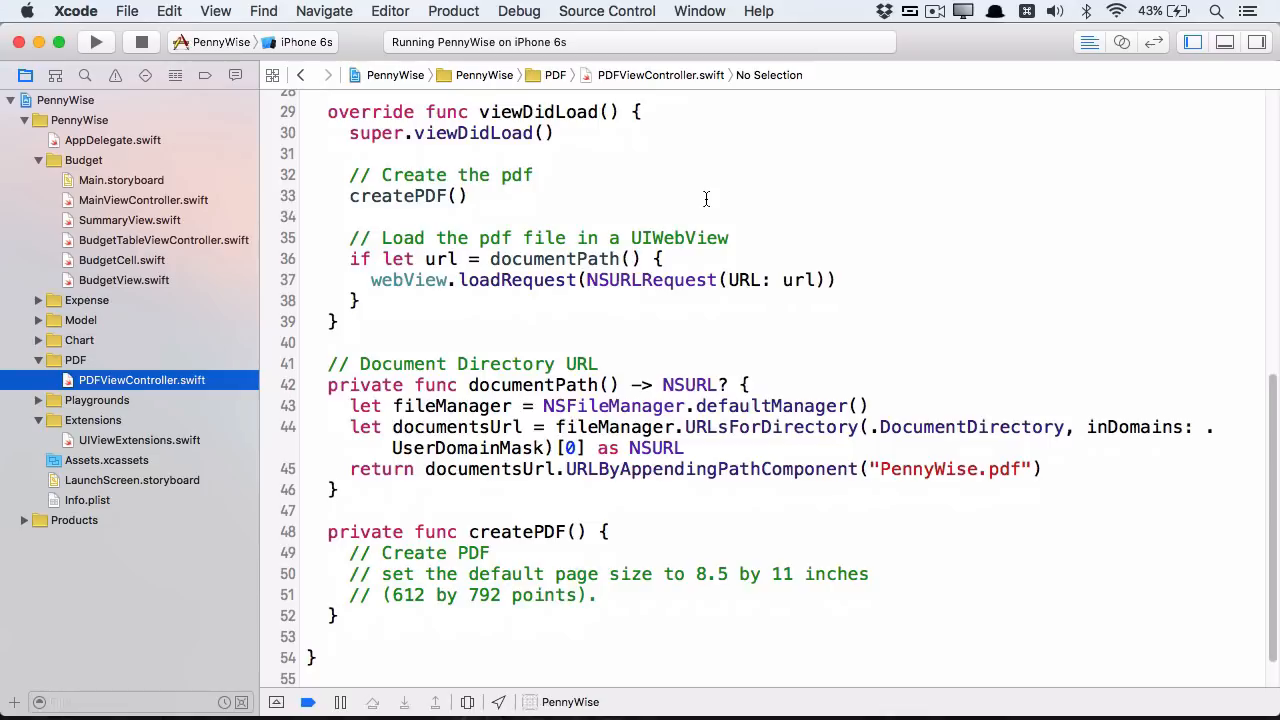
mouse_move(704, 354)
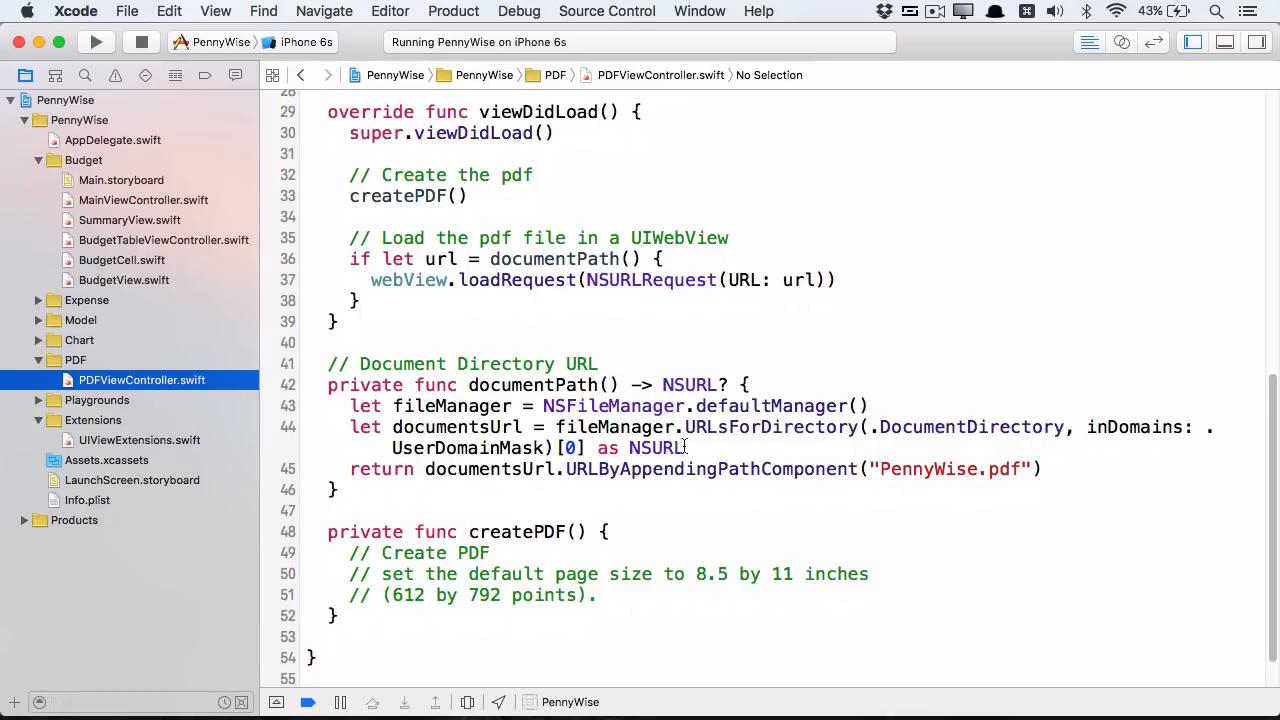
mouse_move(690, 384)
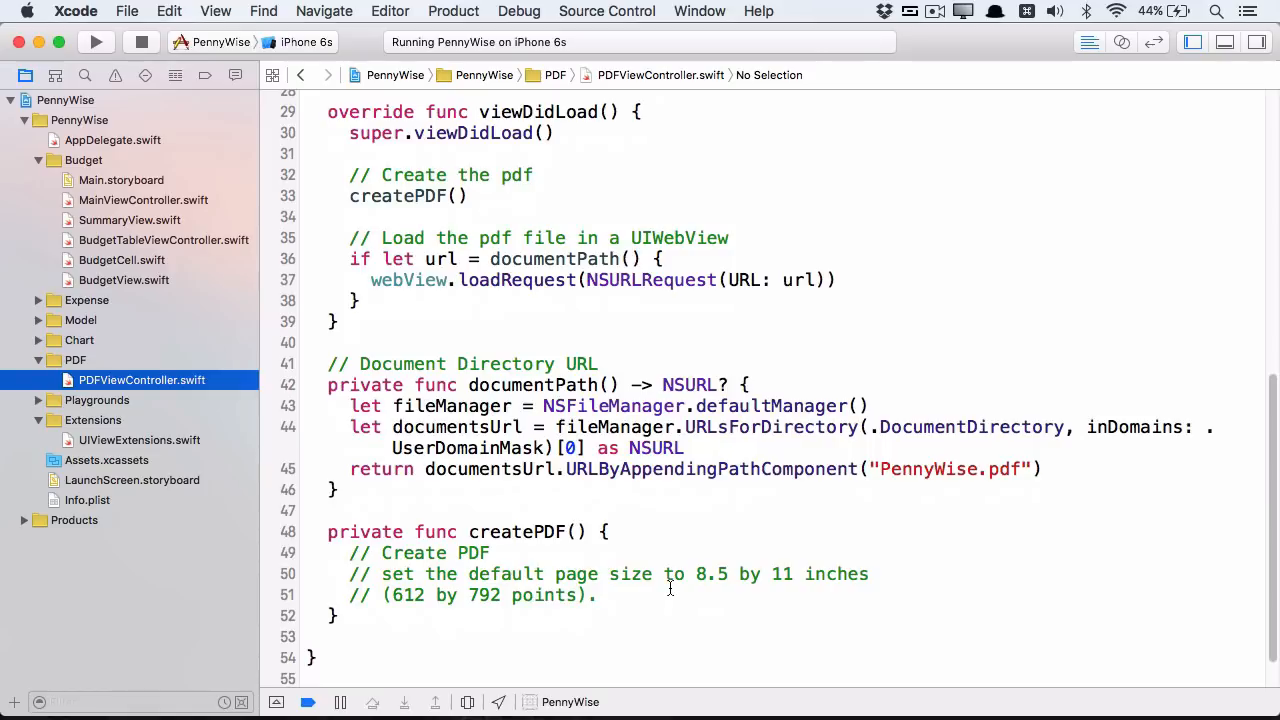
left_click(656, 596)
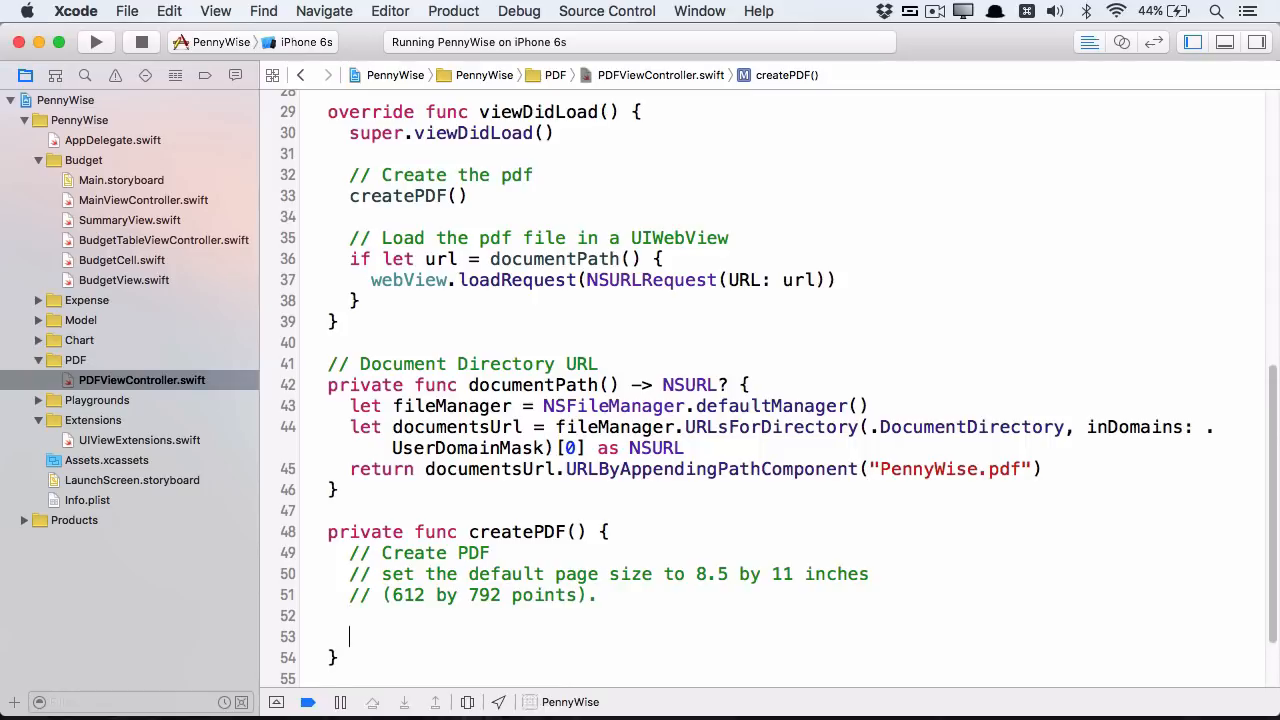
Step: Guard pdfPath from documentPath(), begin a PDF page and end the PDF context in createPDF()
type("guard let pdfPath = documentPath()?.path else { return }")
type("UIGraphicsBeginPDFContextToFile(pdfPath, .zero, nil)")
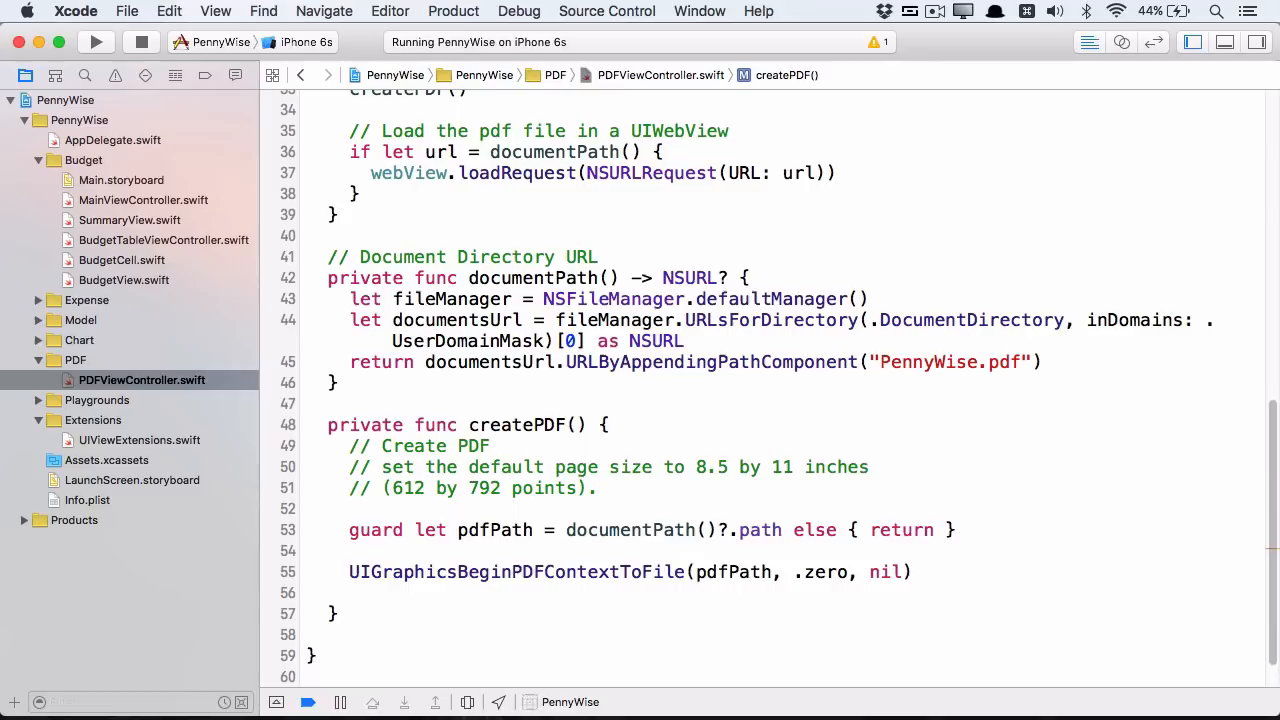
mouse_move(824, 572)
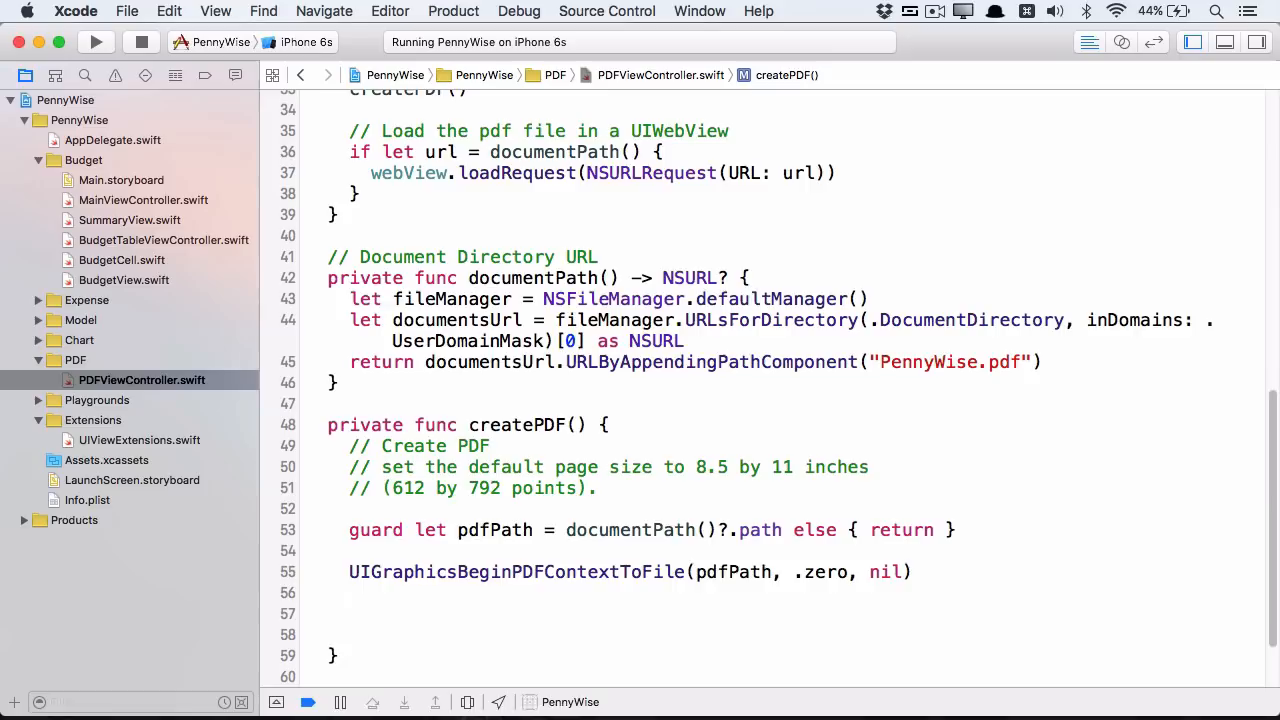
type("UIGraphicsEndPDFContext()")
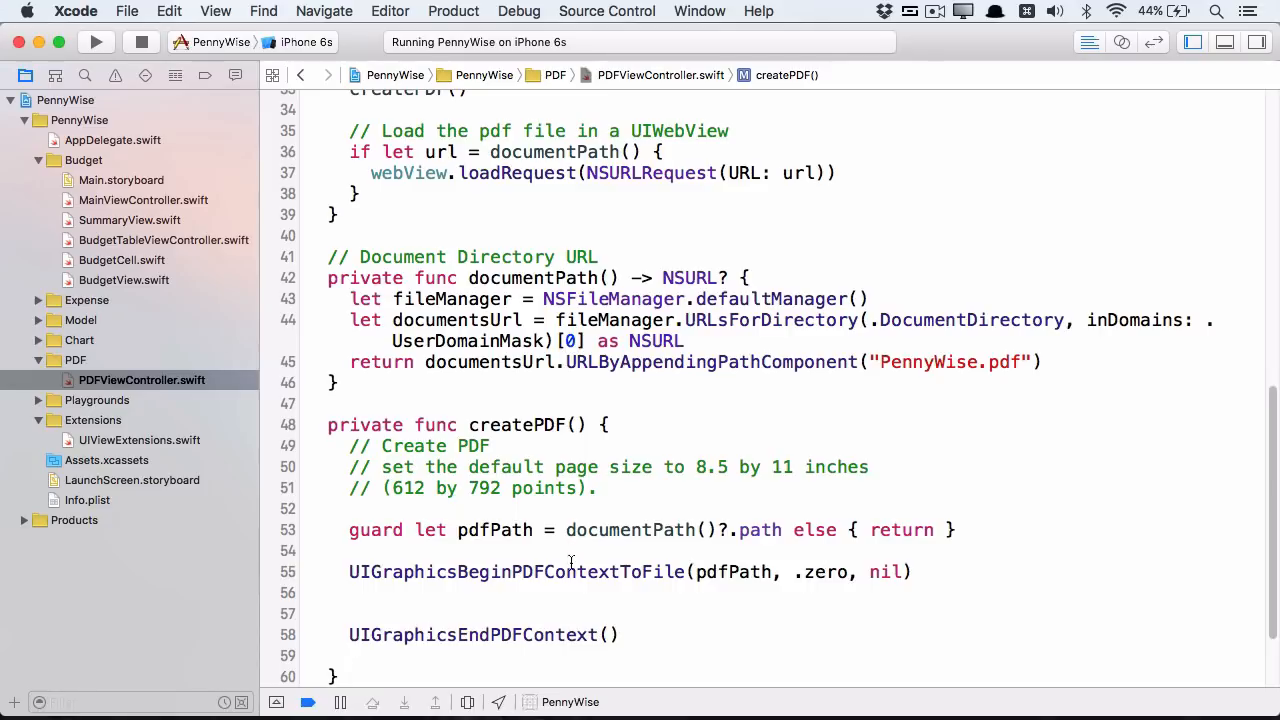
type("UIGraphicsBeginPDFPage()")
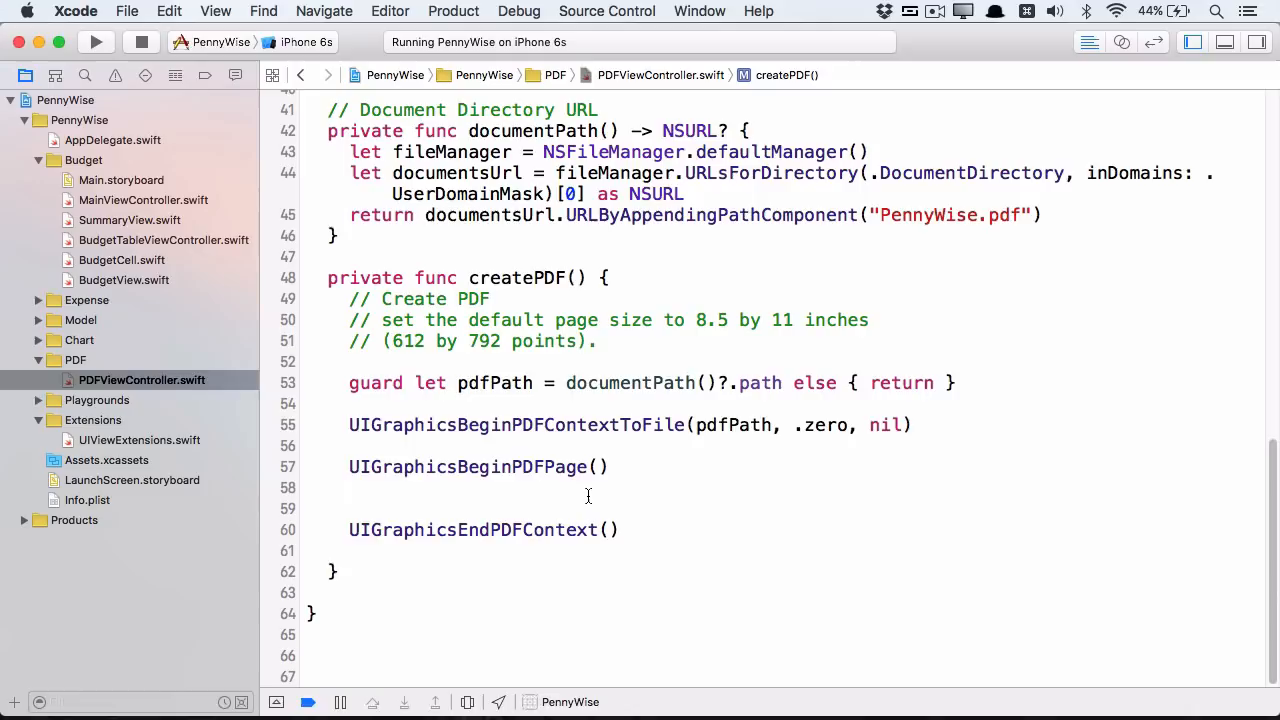
mouse_move(546, 584)
type("func renderBackground() {")
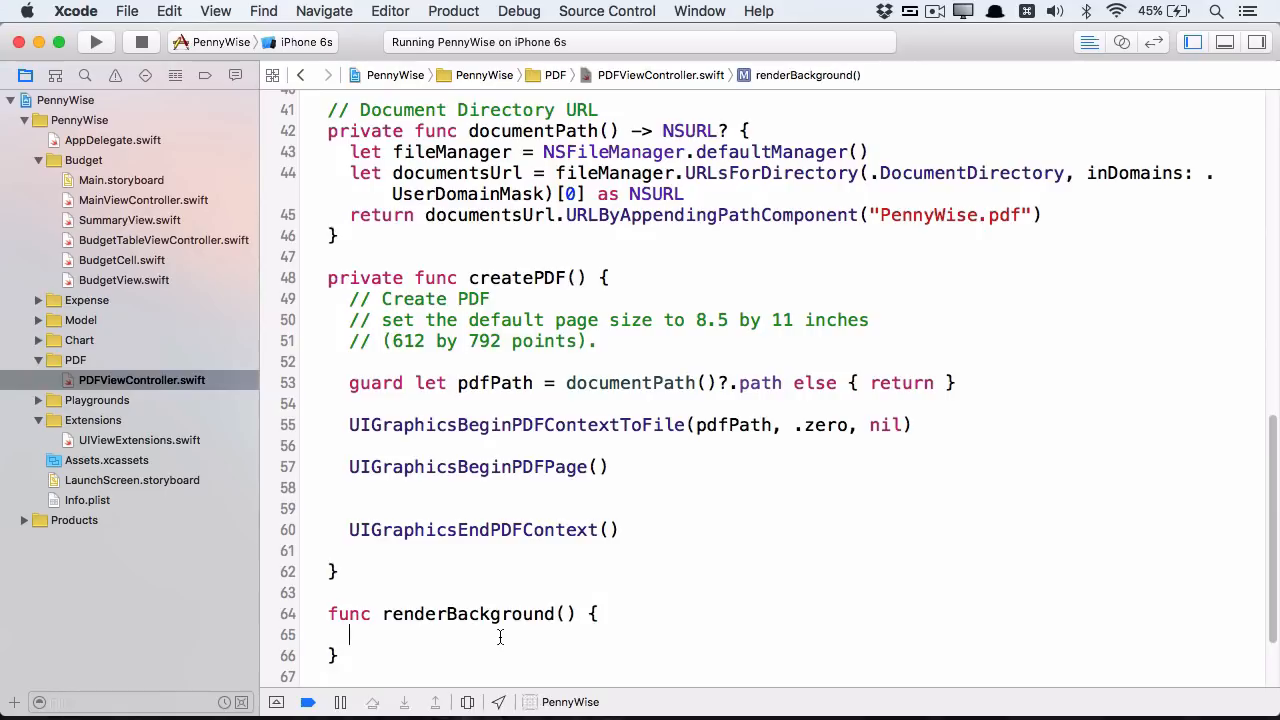
Step: Fill the clip bounding box rect with lightViewColor in renderBackground() and call it from createPDF()
scroll("down", 3)
type("guard let context = UIGraphicsGetCurrentContext() else { return ")
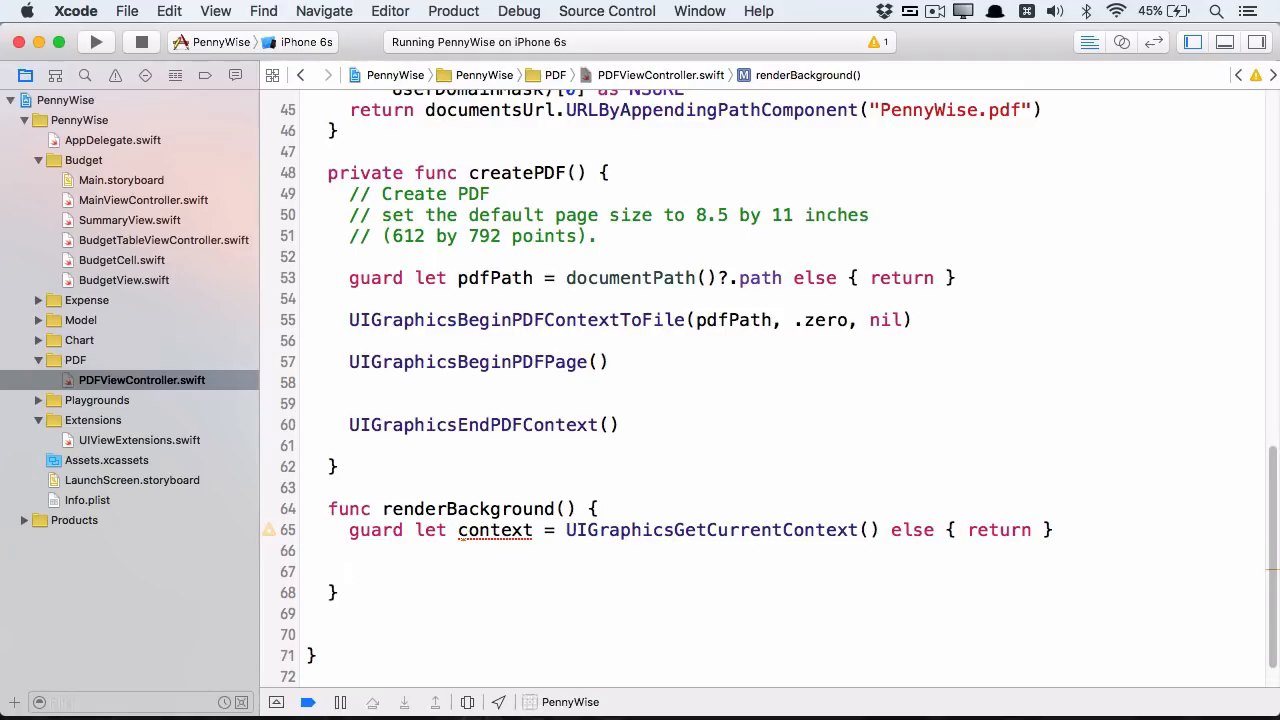
type("let rect = CGContextGetClipBoundingBox(context)")
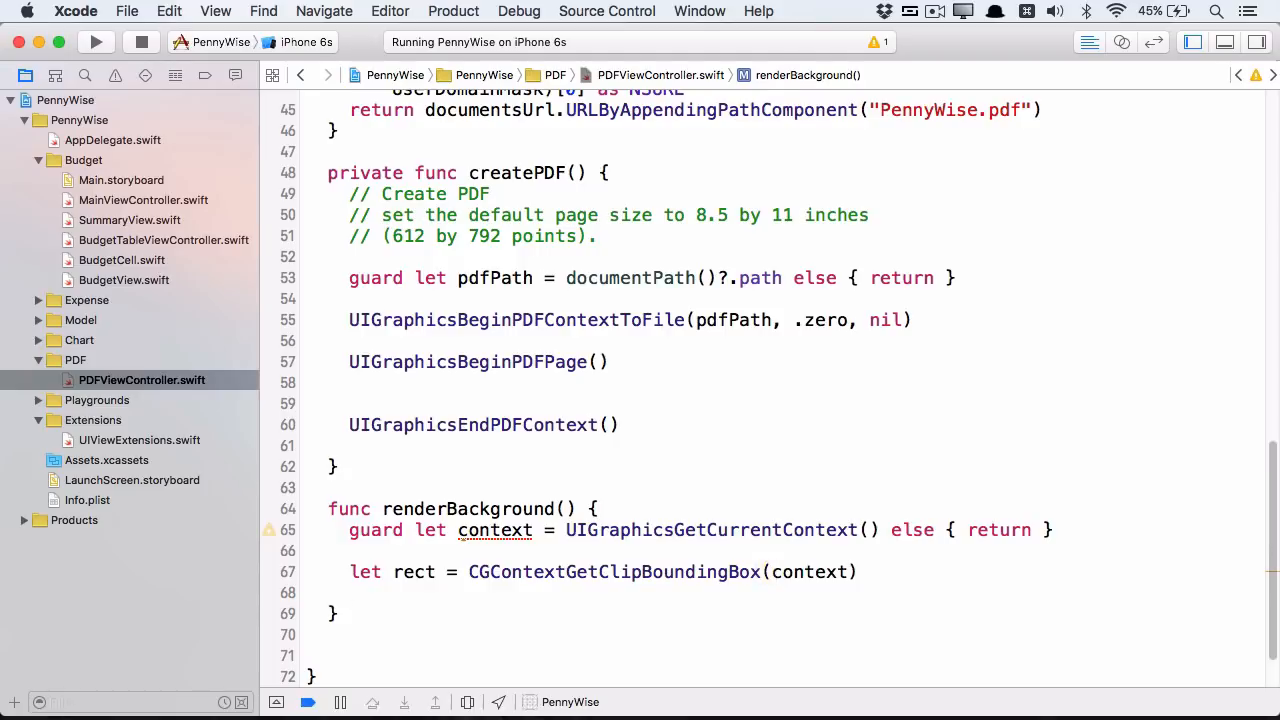
type("lightViewColor.")
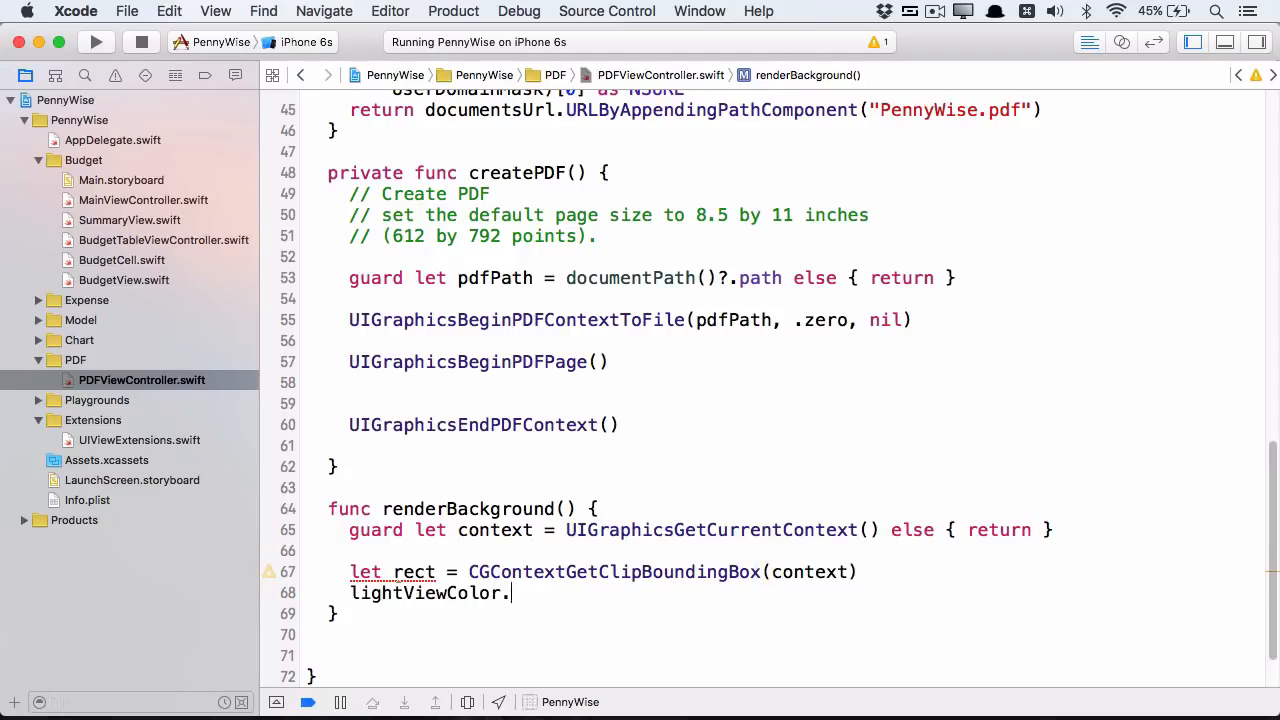
type("setFill()")
type("UIRectFill(rect")
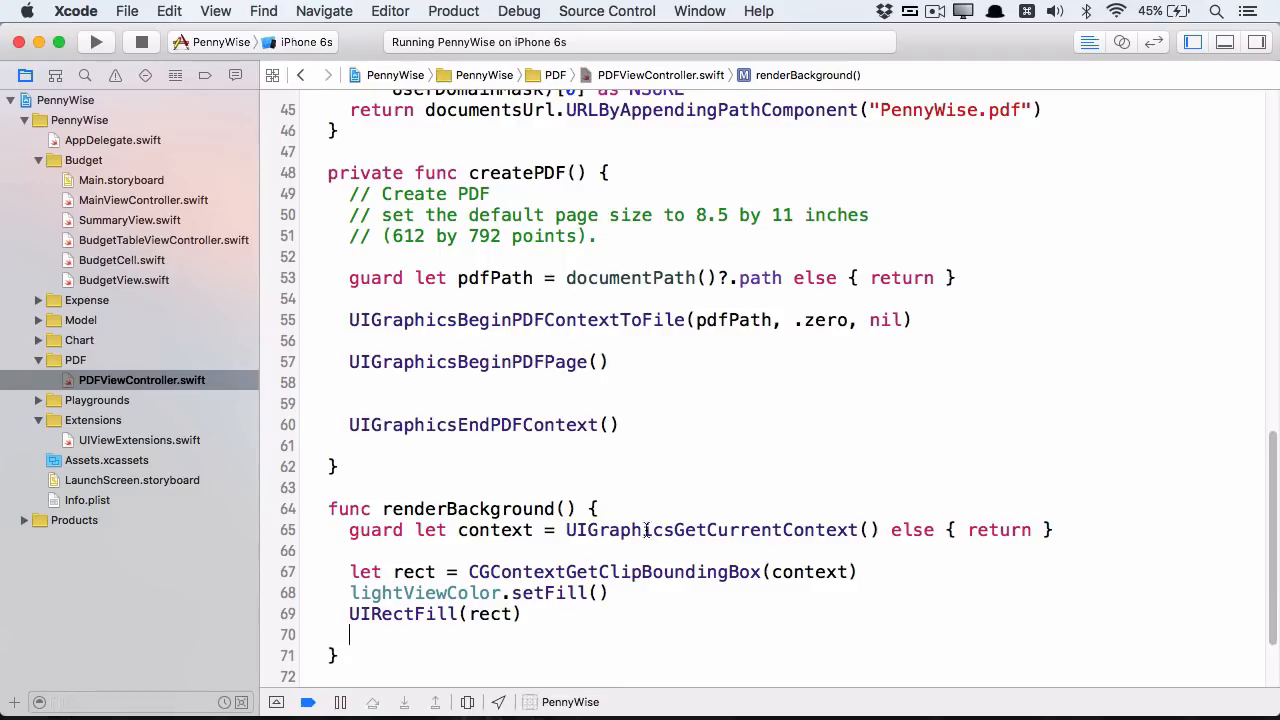
type("renderBackground(")
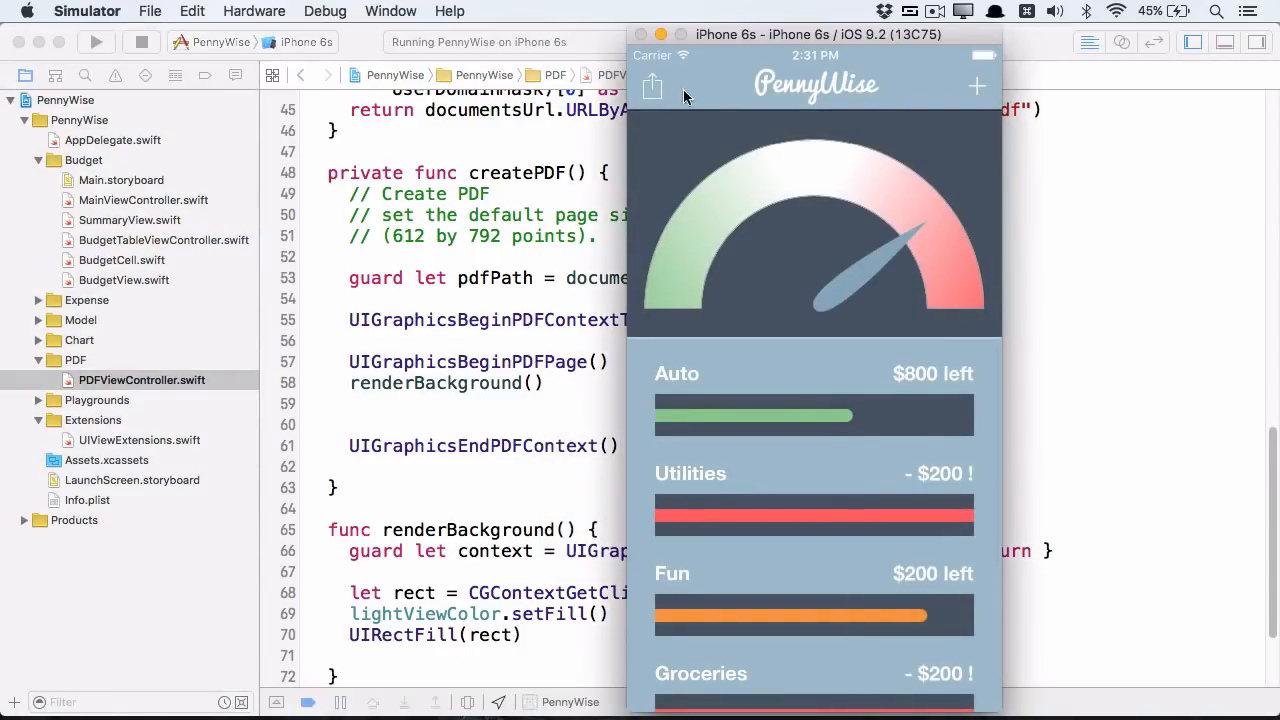
Step: Preview the PDF Report's light background in Simulator, close it, and return to the PDF code
left_click(652, 88)
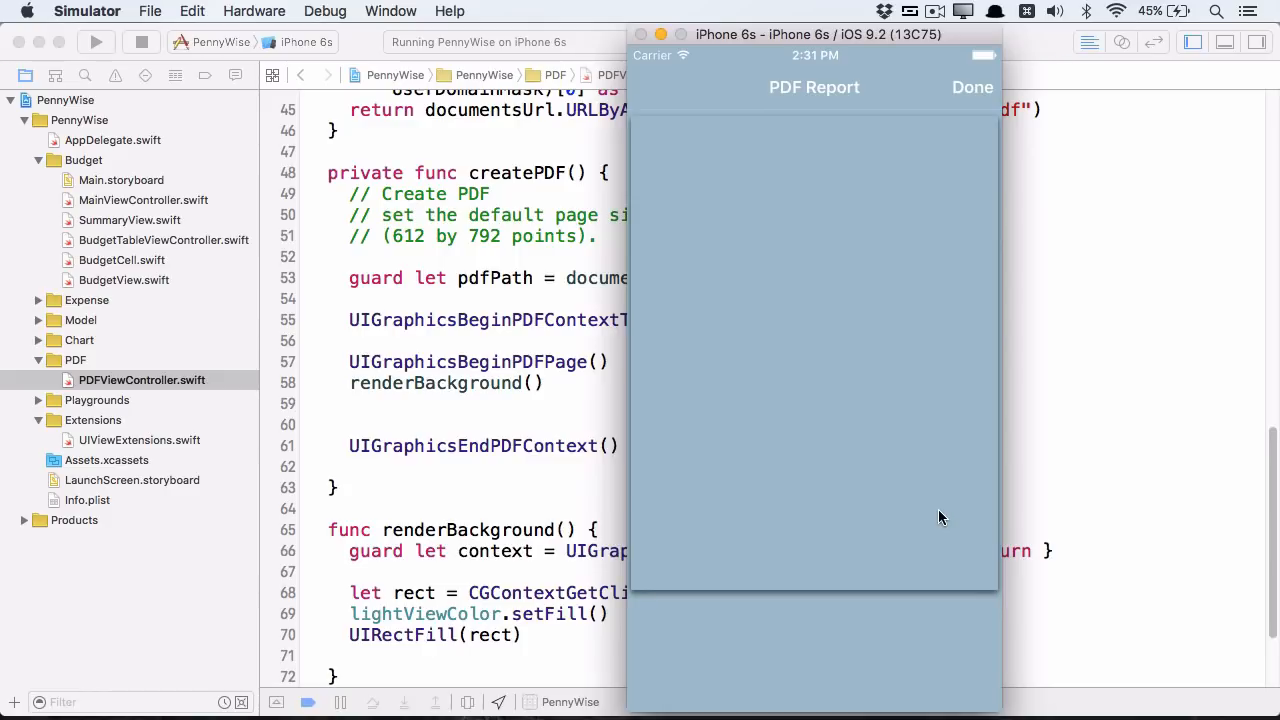
left_click(972, 88)
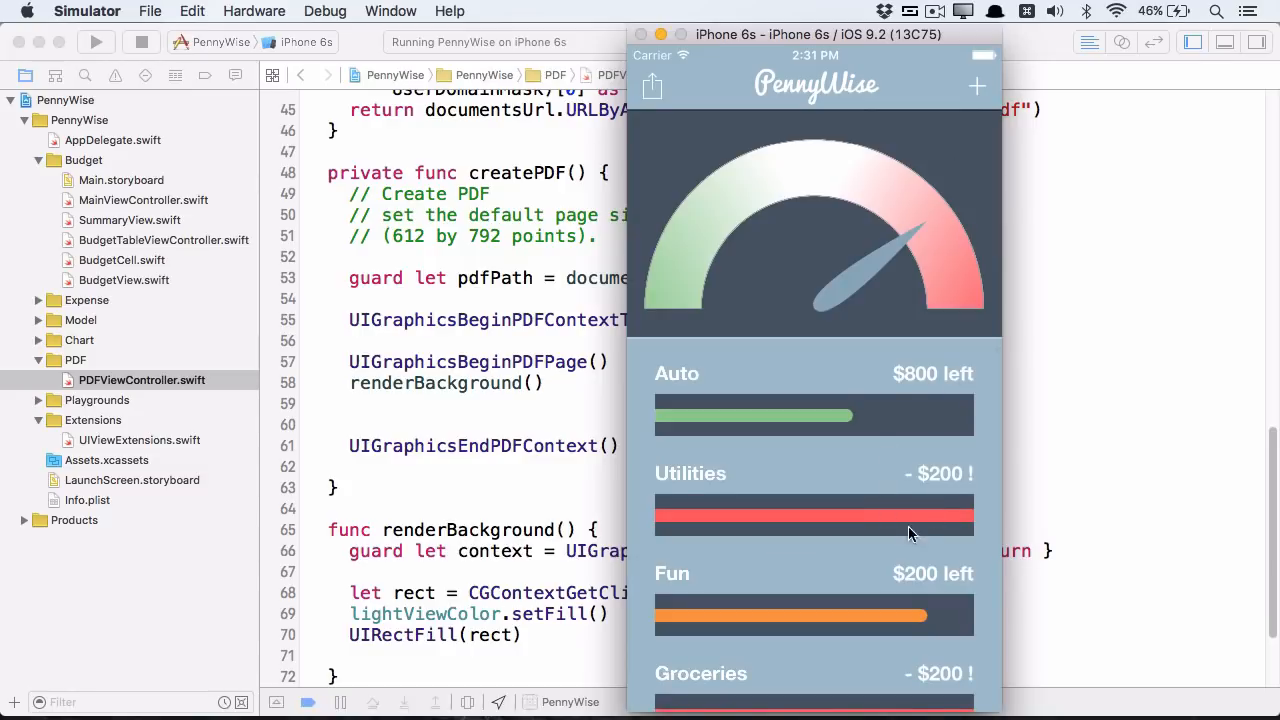
scroll("down", 3)
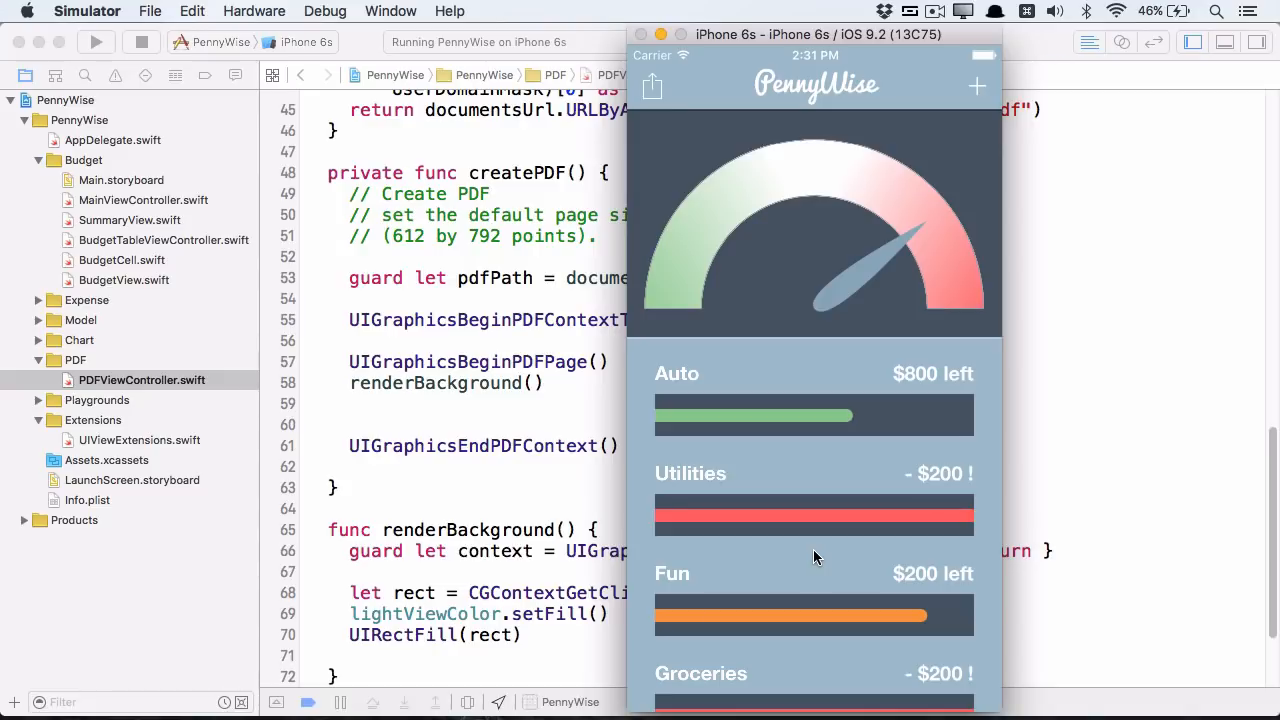
mouse_move(572, 528)
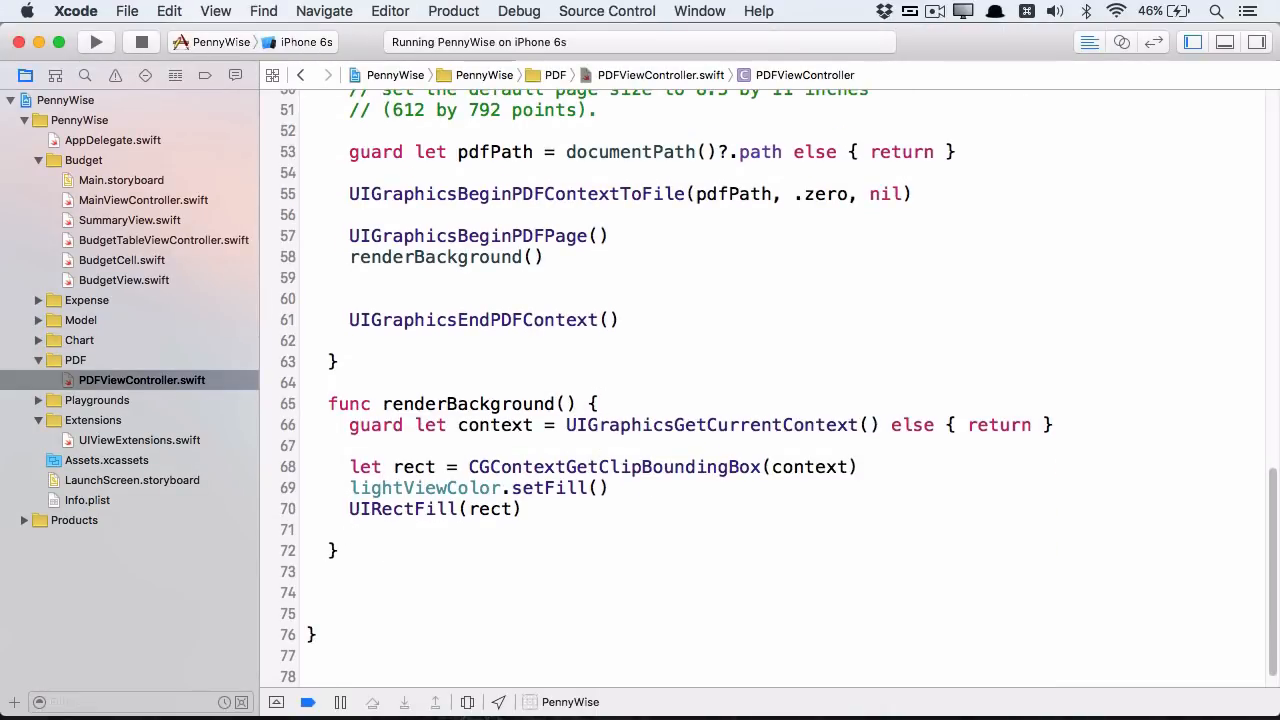
Step: Declare renderCategories(), call it from createPDF(), and guard the current graphics context
type("func renderCategories() {")
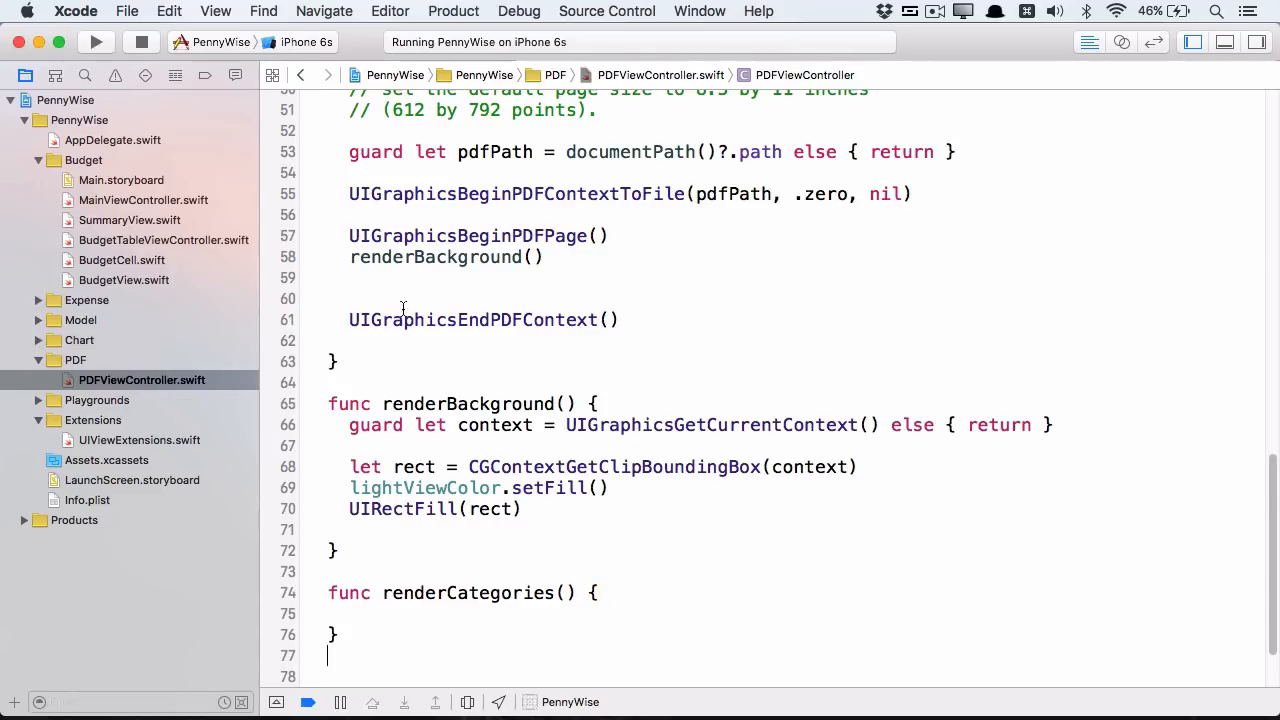
type("renderCategories(")
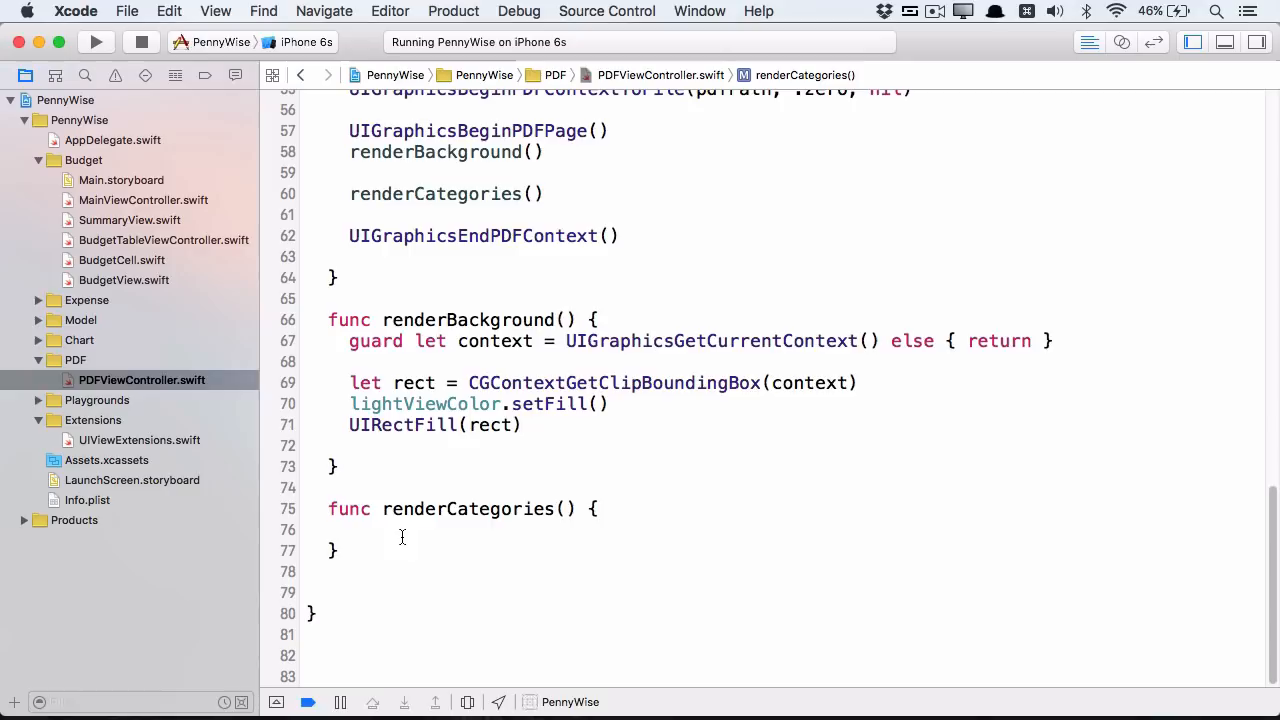
left_click(400, 530)
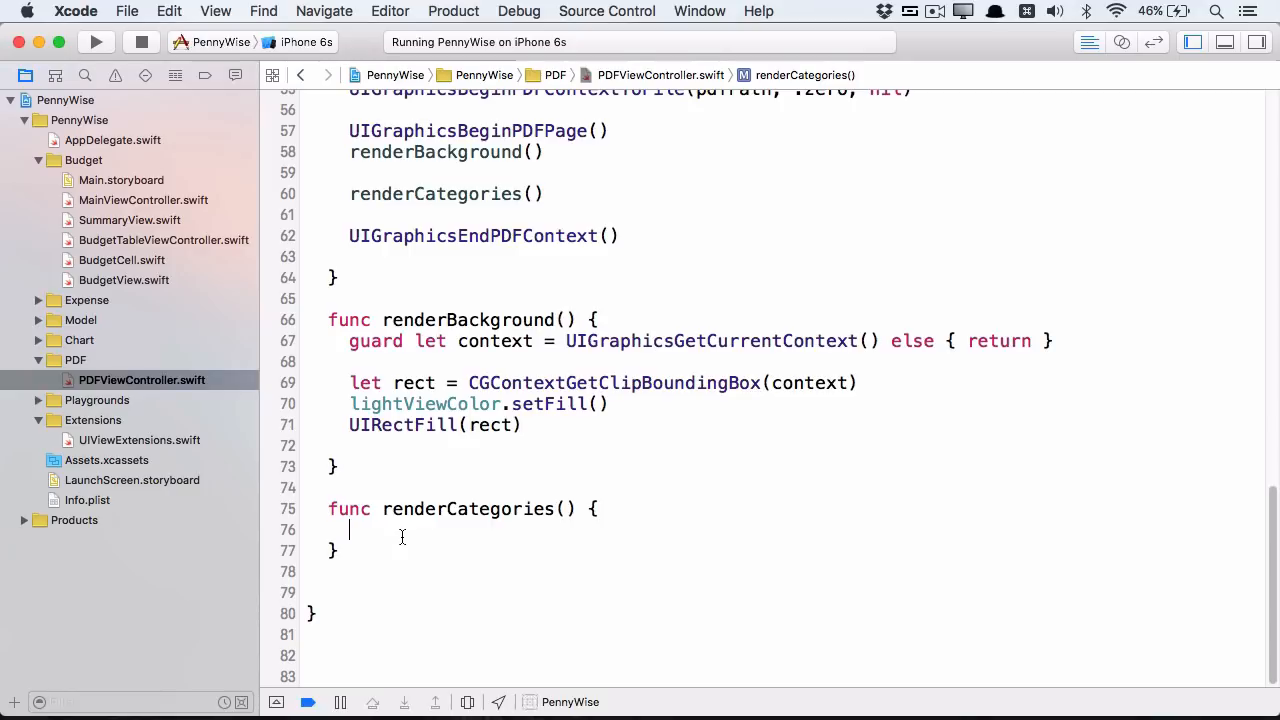
type("guard let context = UIGraphicsGetCurrentContext() else { return }")
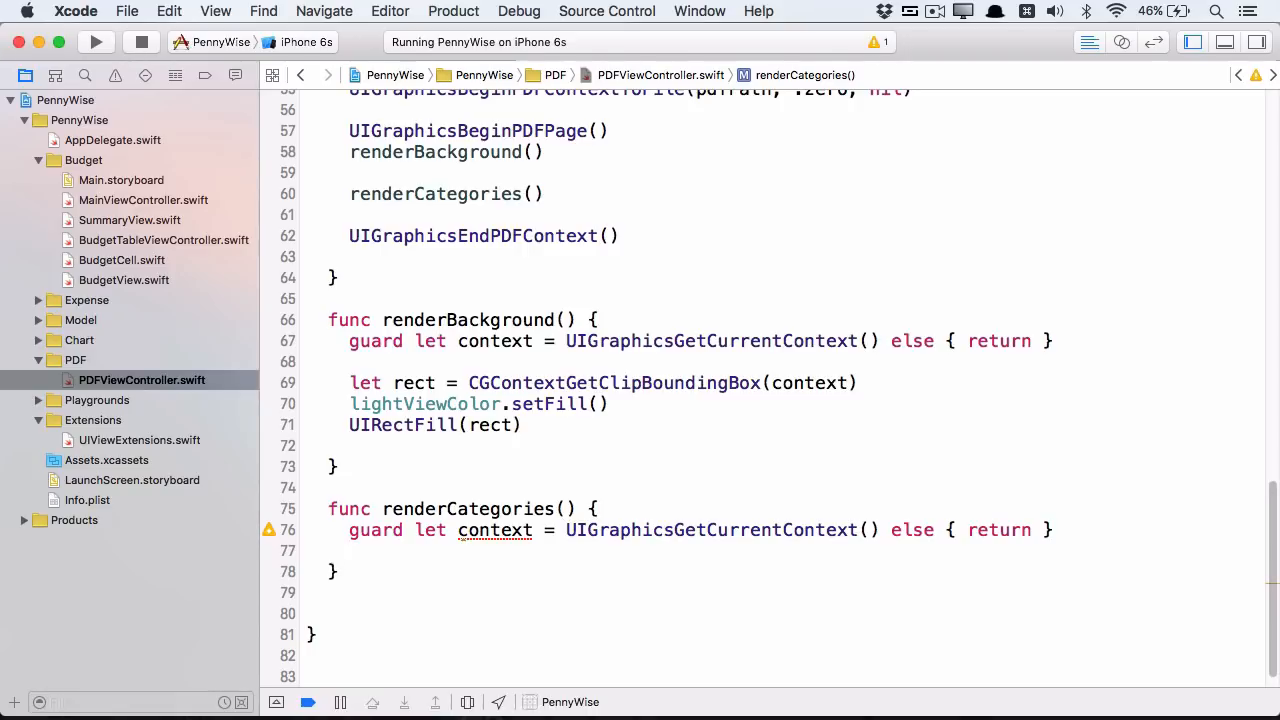
Step: Instantiate BudgetTableViewController, frame its tableView to contentSize, and render its layer into the context
type("guard let budgetController = sto")
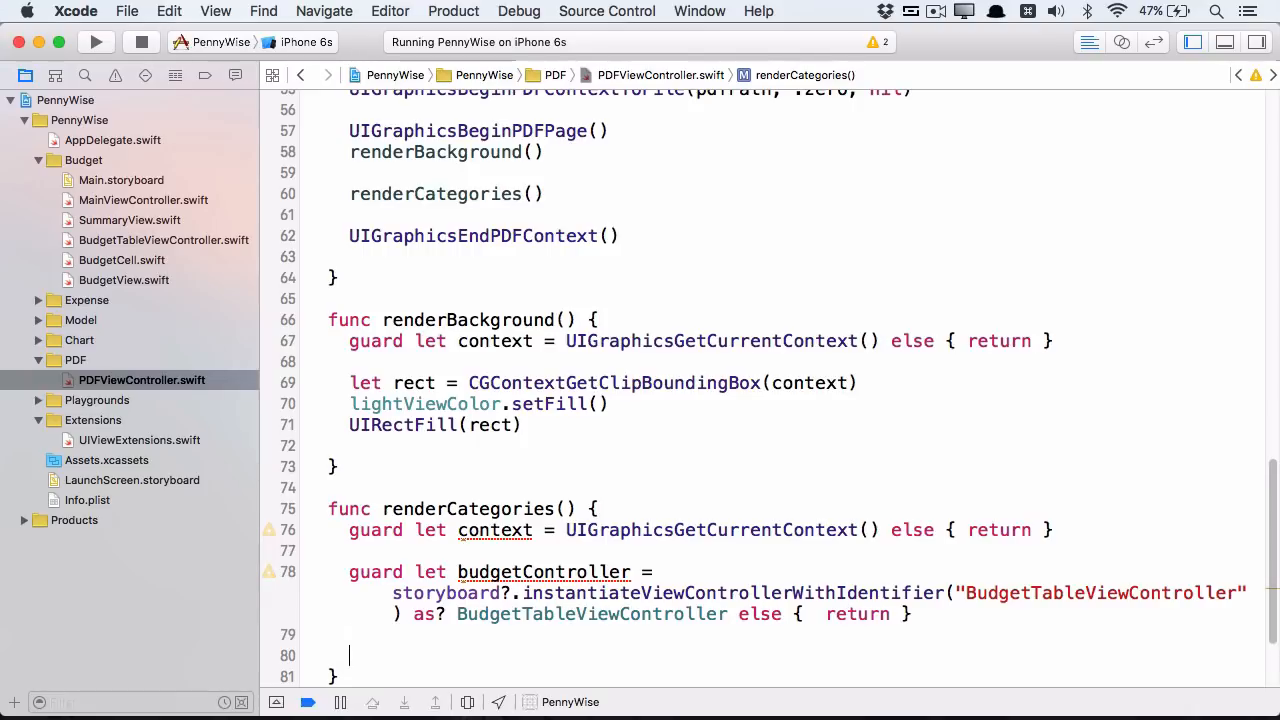
type("let width = budgetController.tableView.contentSize.width")
type("let height = budgetController.tableView.rowHeight * CGFloat(categories.count")
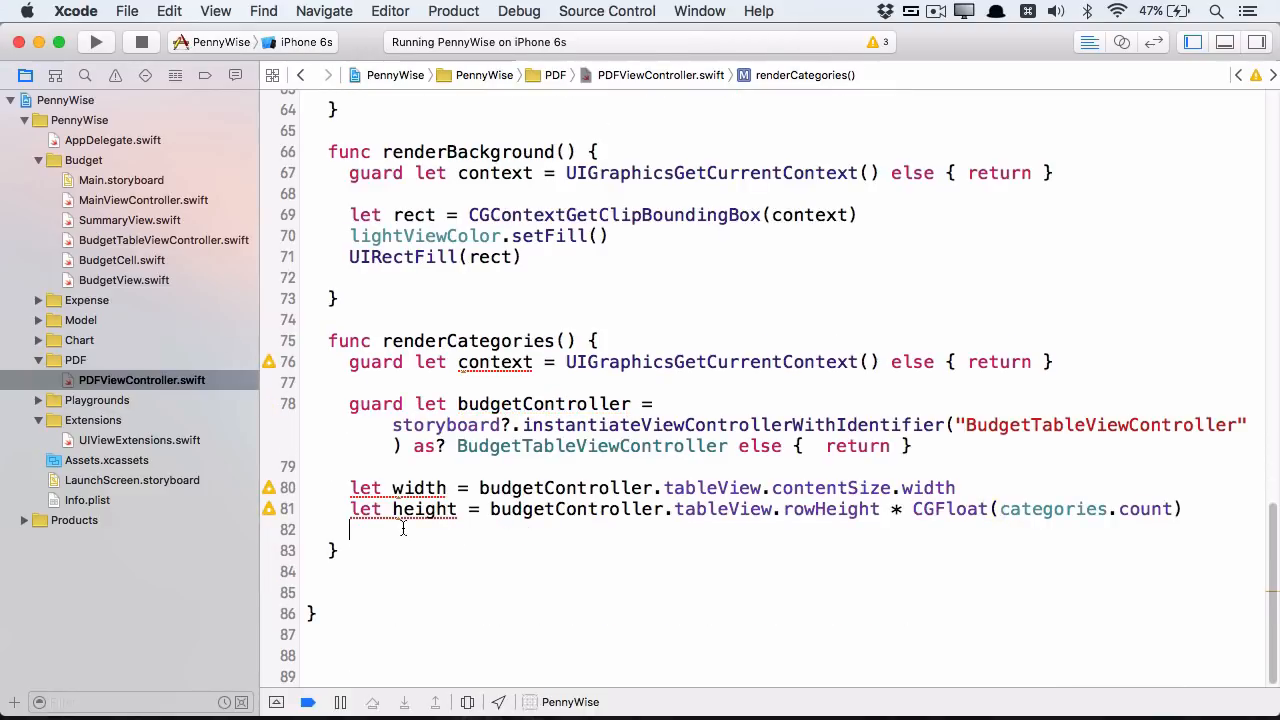
type("let frame = CGRect(origin: .zero, size: CGSize(width: width, height: height")
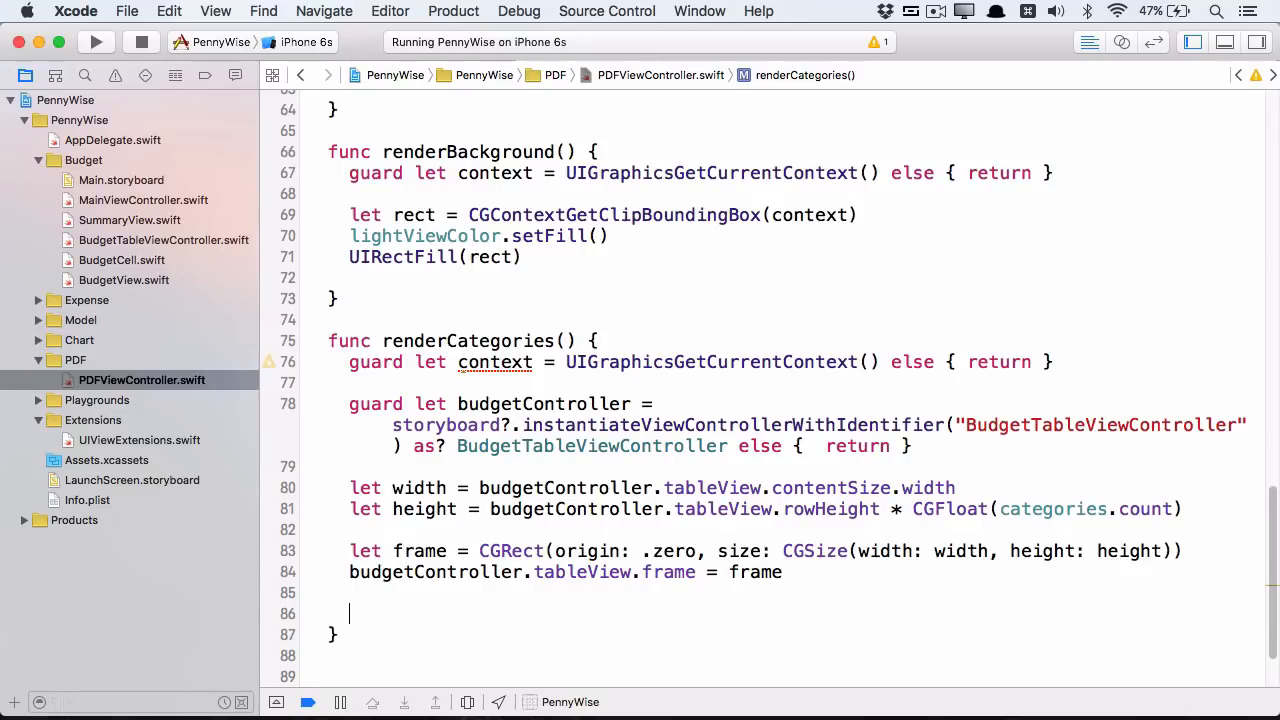
type("budgetController.tableView.layer.renderInContext(context)")
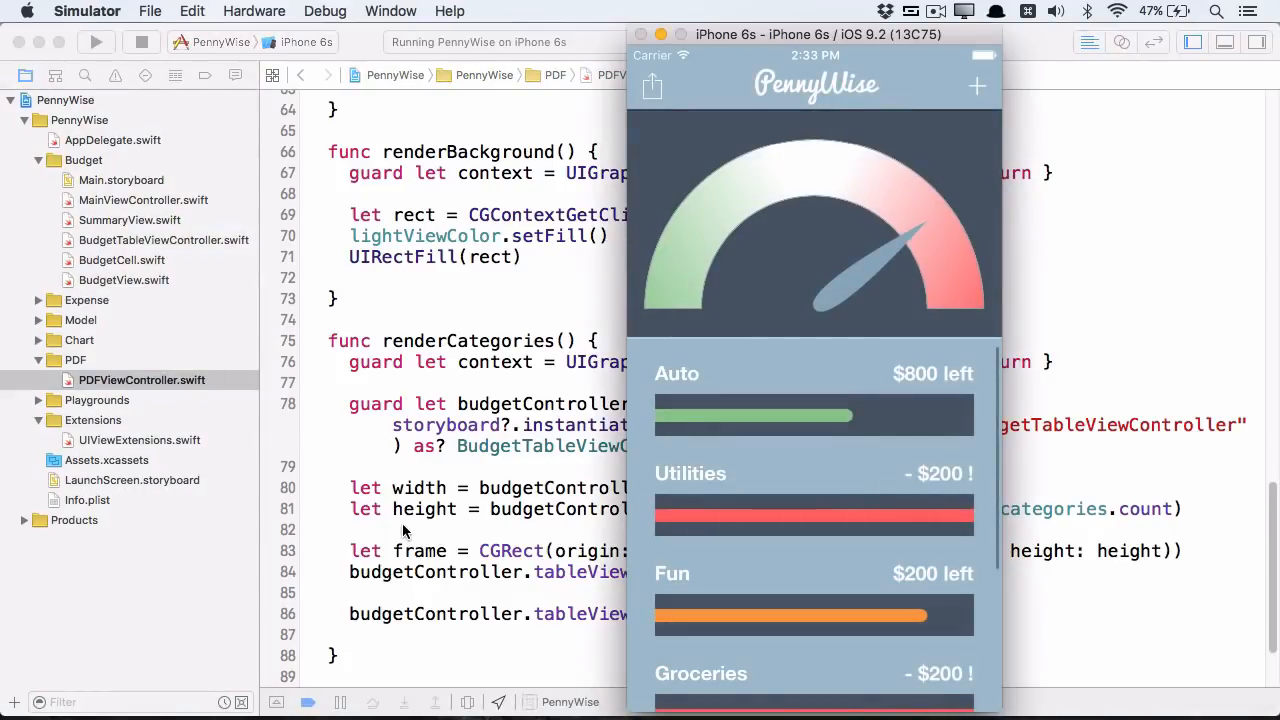
Step: Generate the PDF report in Simulator showing the category bars at the top of the page
left_click(652, 86)
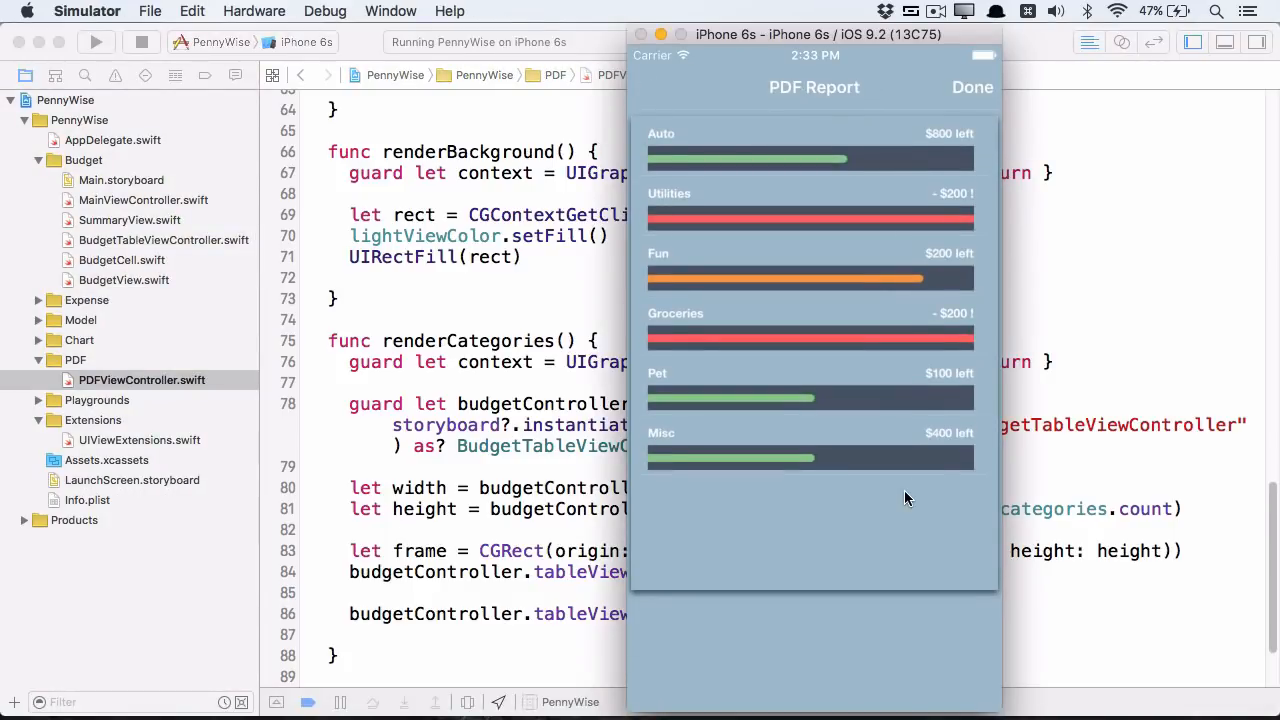
mouse_move(784, 248)
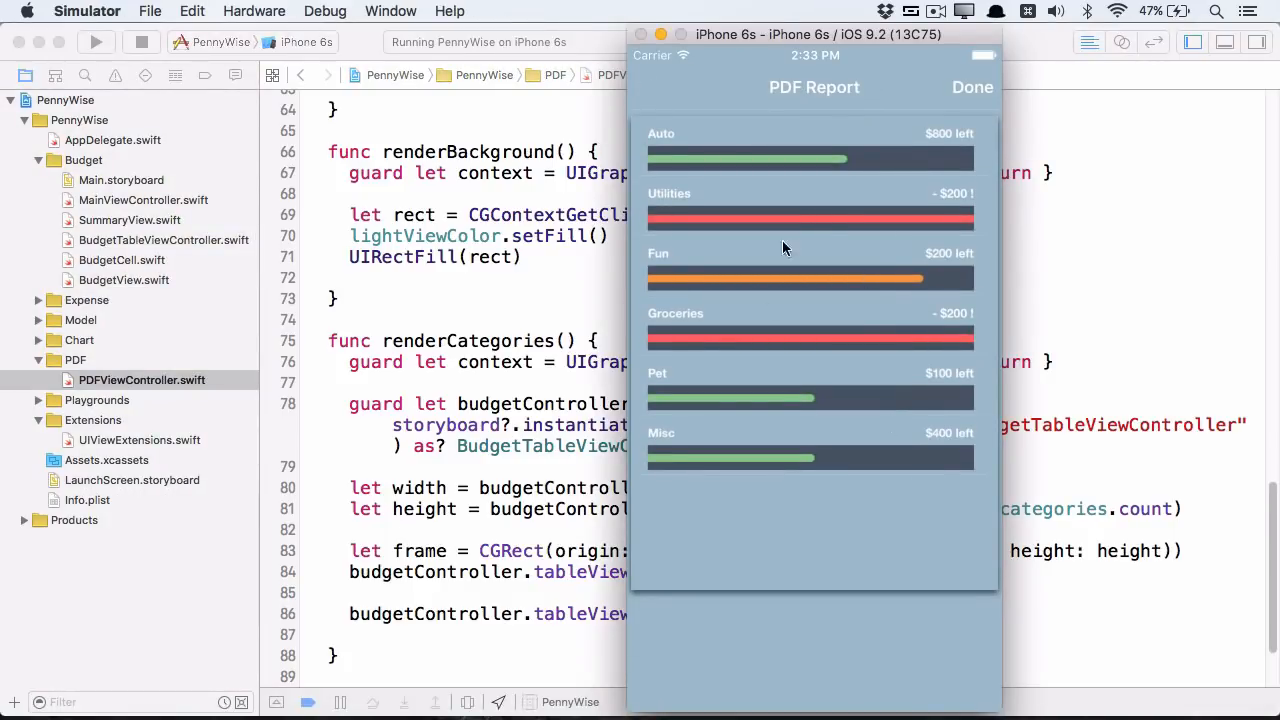
mouse_move(738, 130)
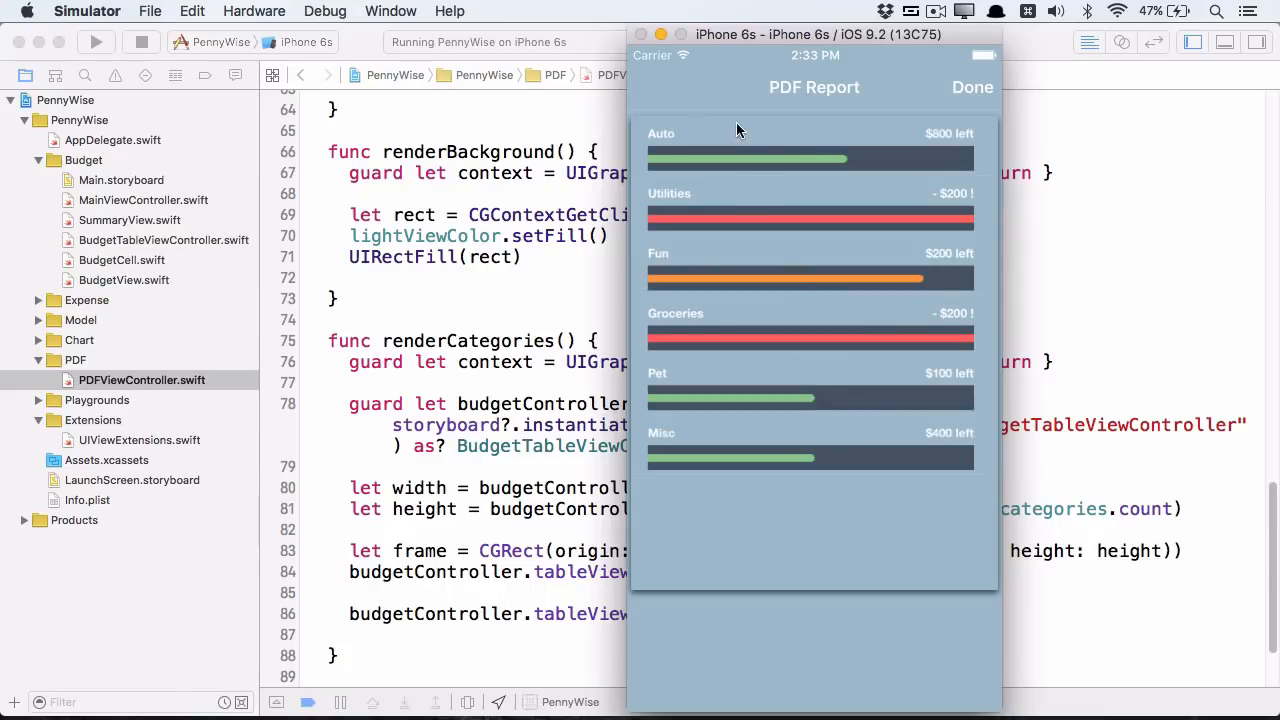
mouse_move(784, 216)
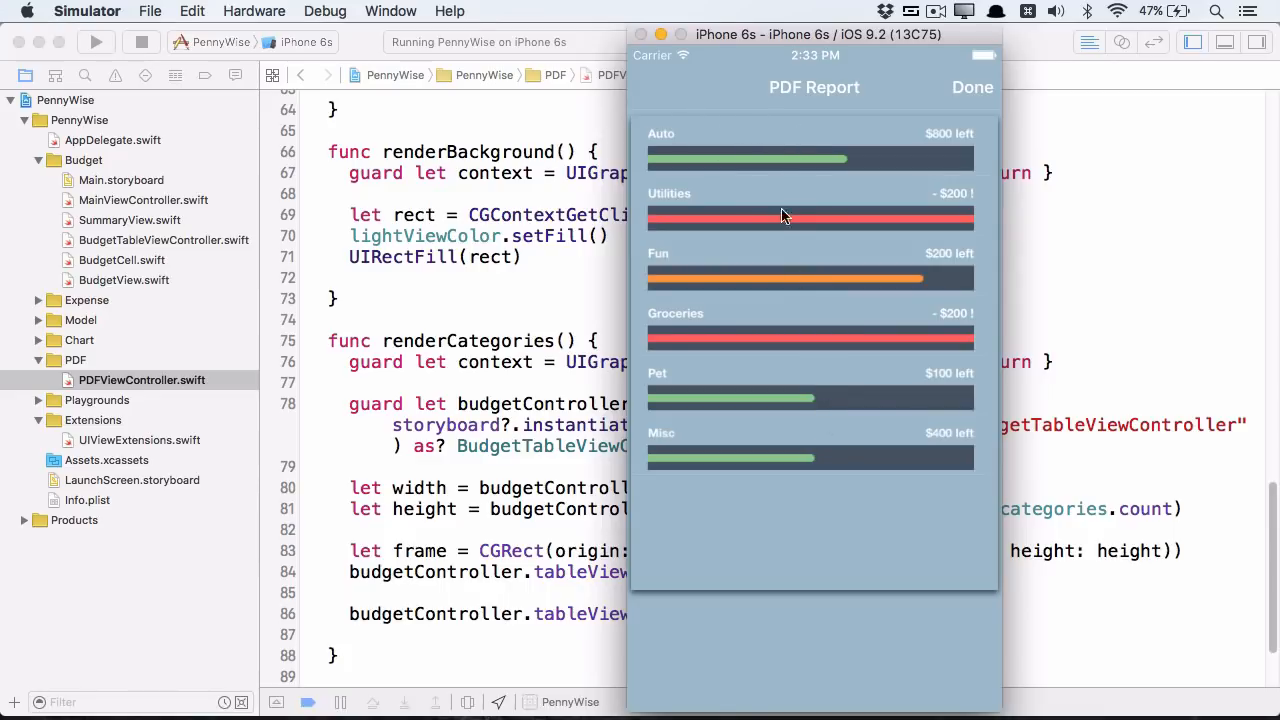
mouse_move(784, 226)
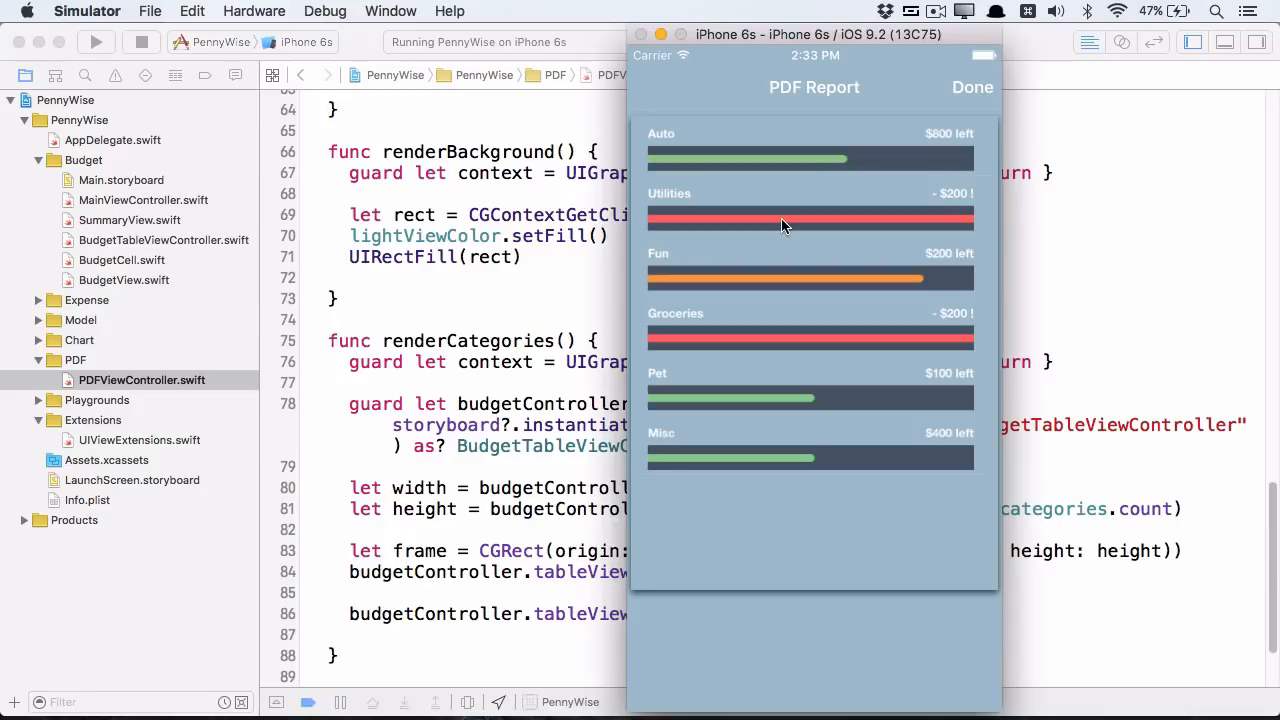
mouse_move(536, 344)
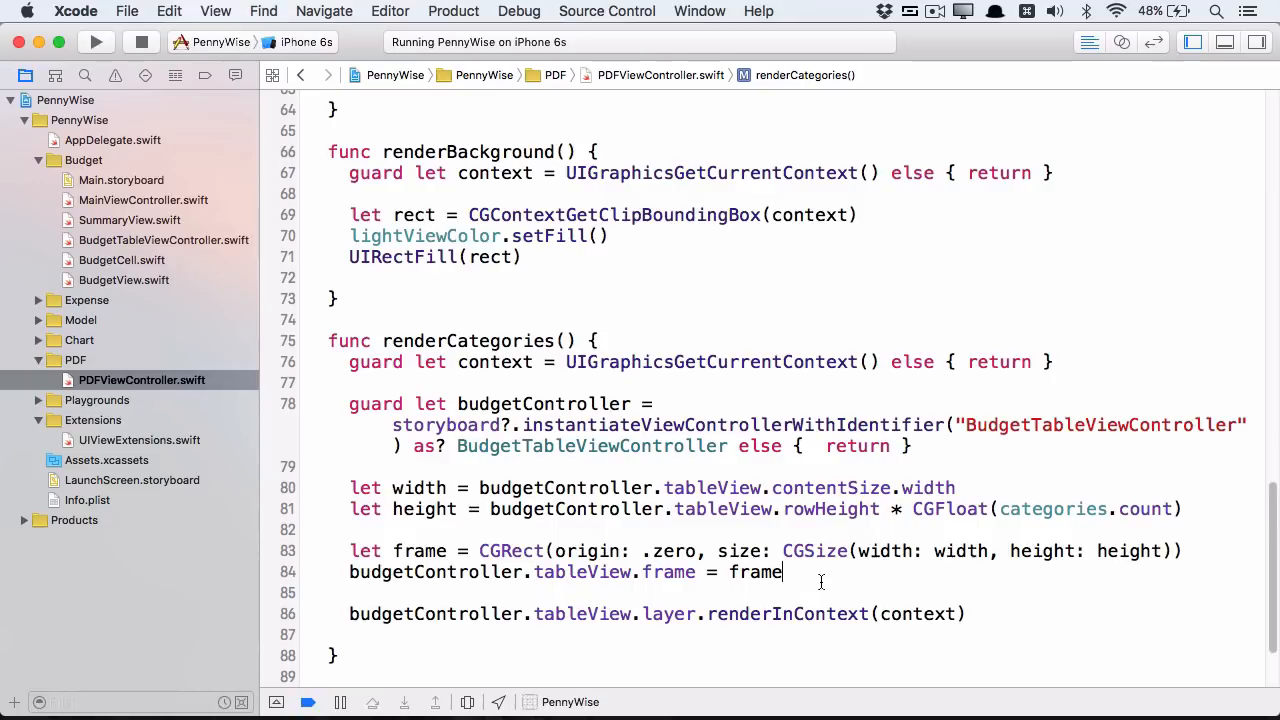
Step: Wrap the table rendering in CGContextSaveGState/RestoreGState with a centring CGContextTranslateCTM
key("return")
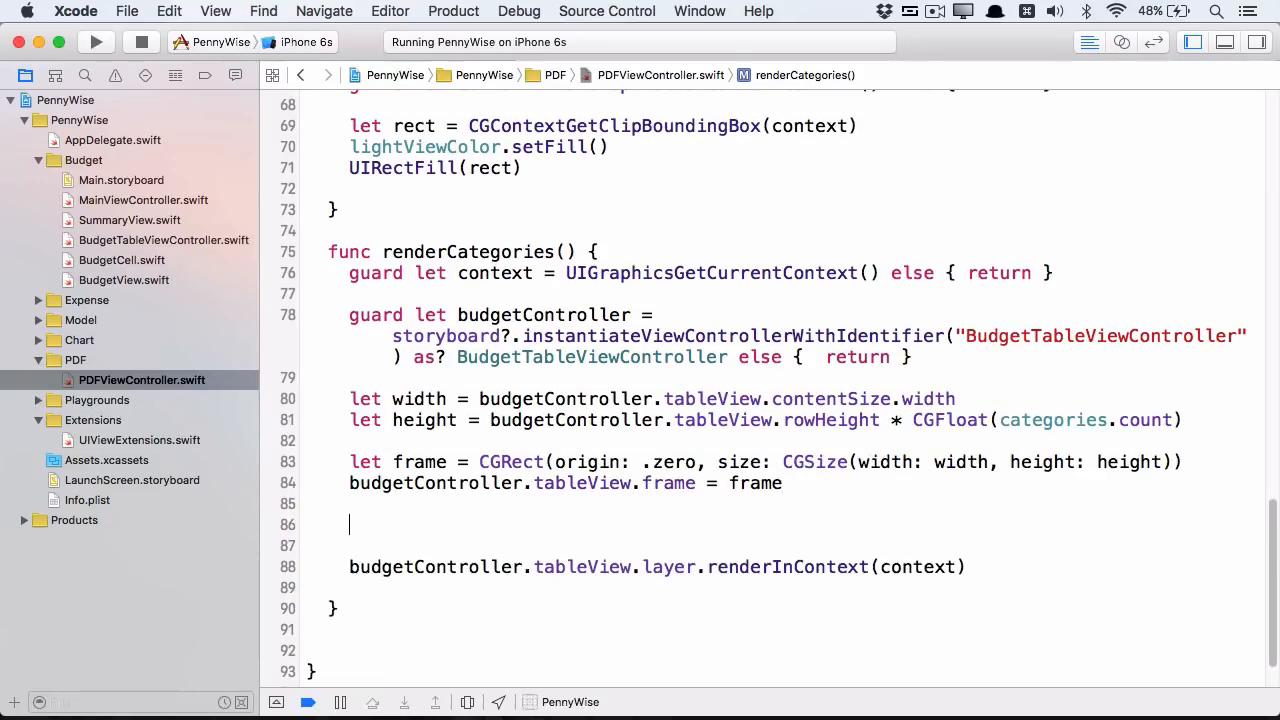
type("CGContextSaveGState(context)")
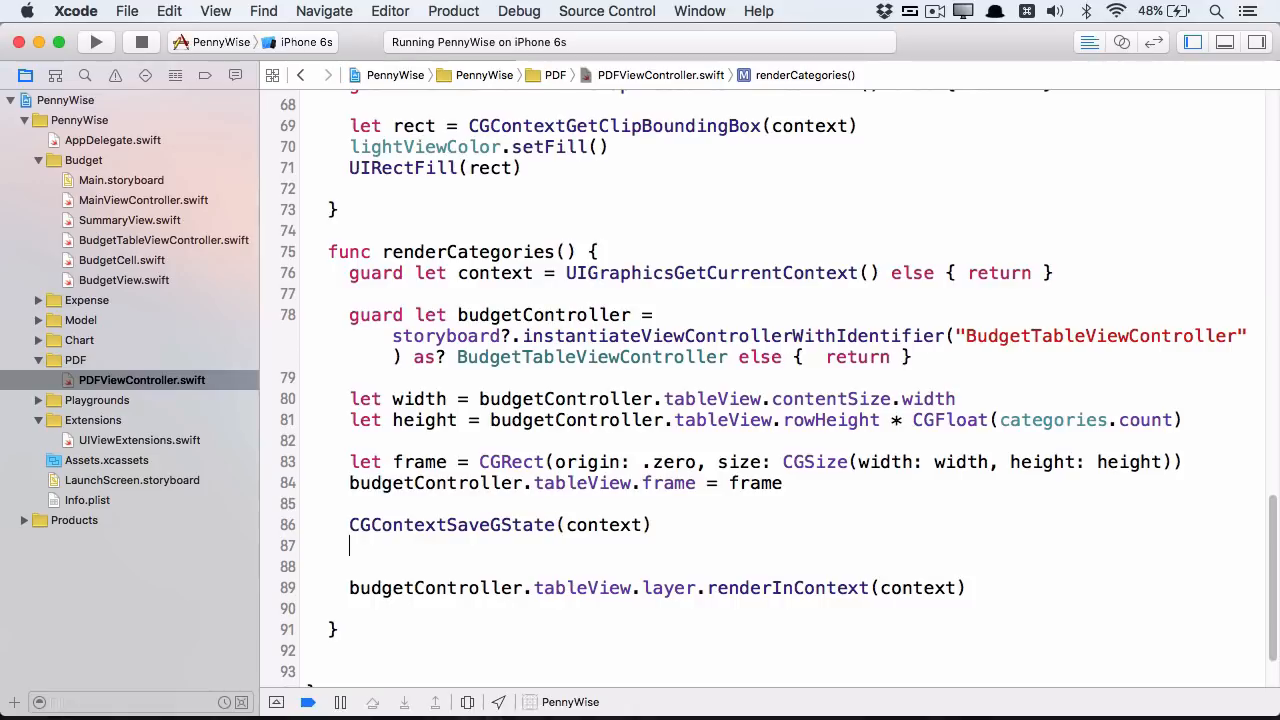
key("return")
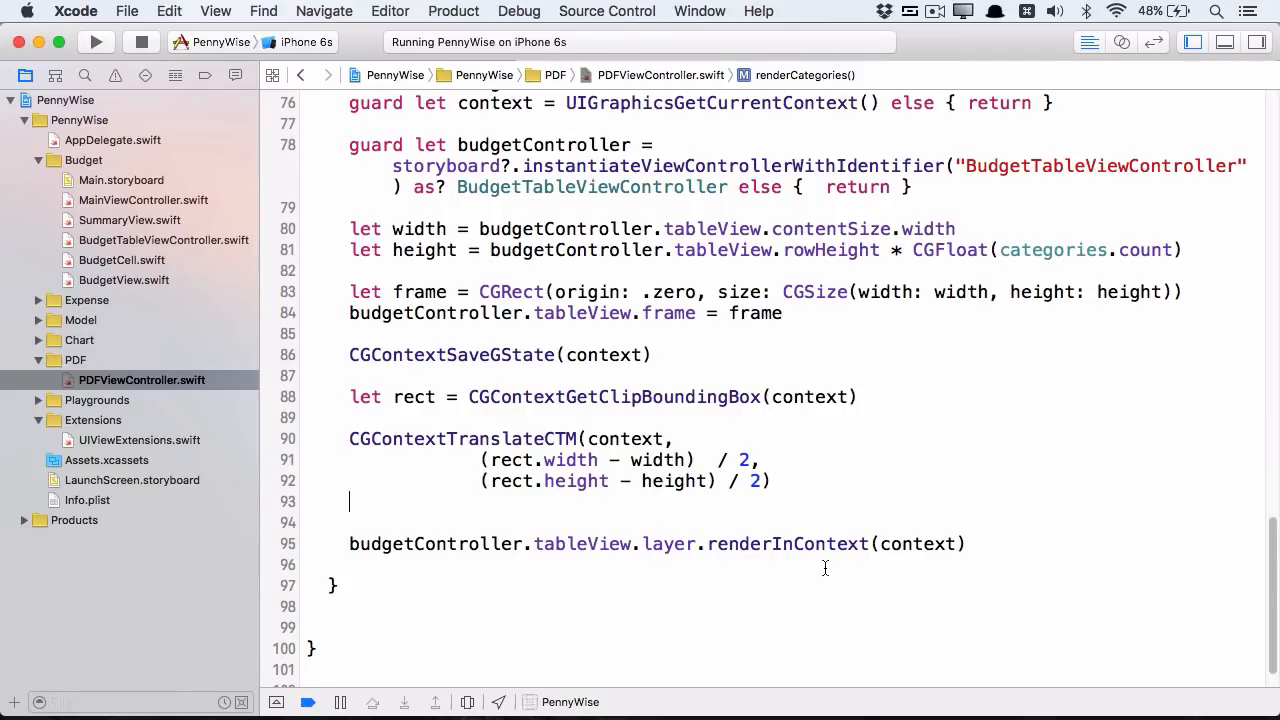
key("return")
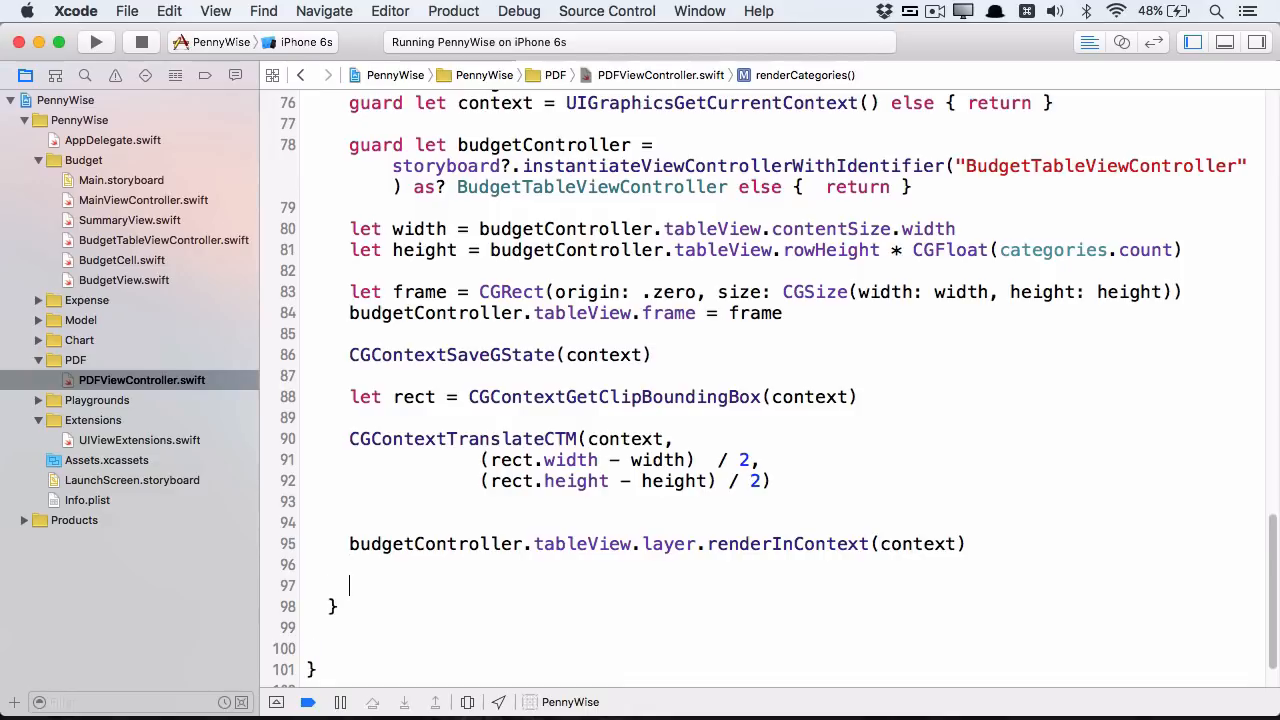
type("CGContextRestoreGState(context)")
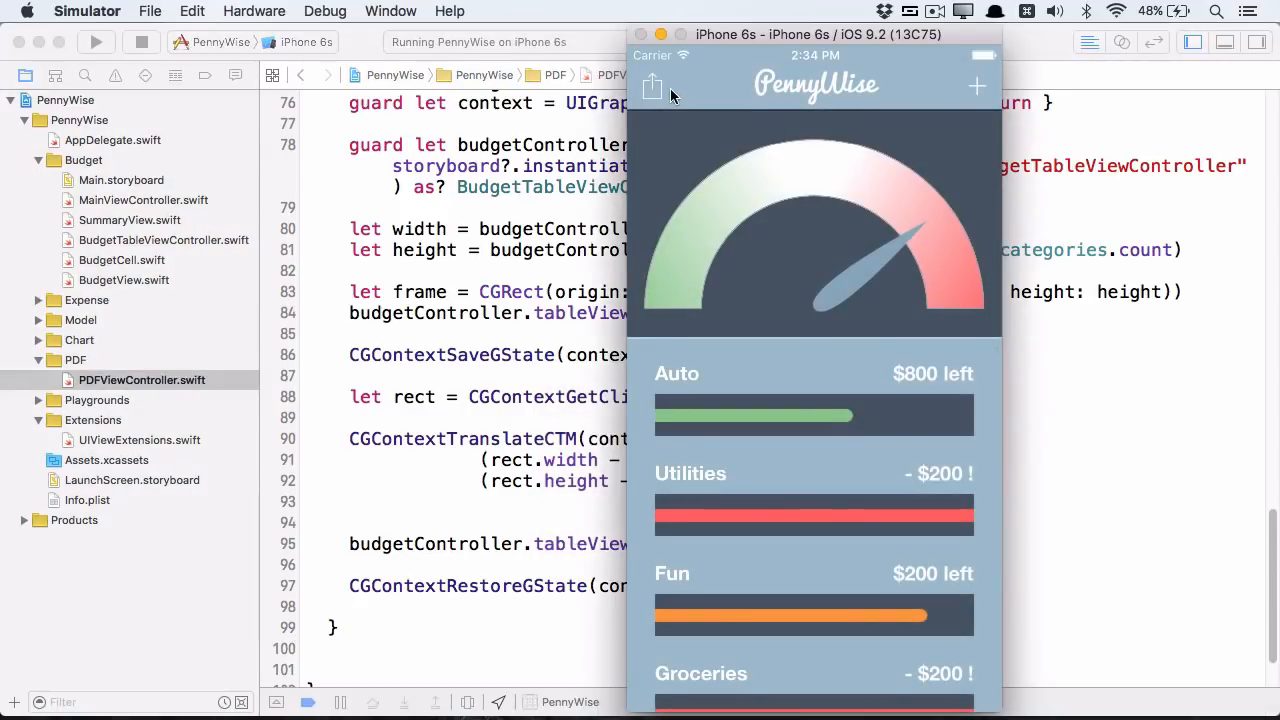
Step: Generate the PDF report again in Simulator, now with the table centred on the page
left_click(652, 88)
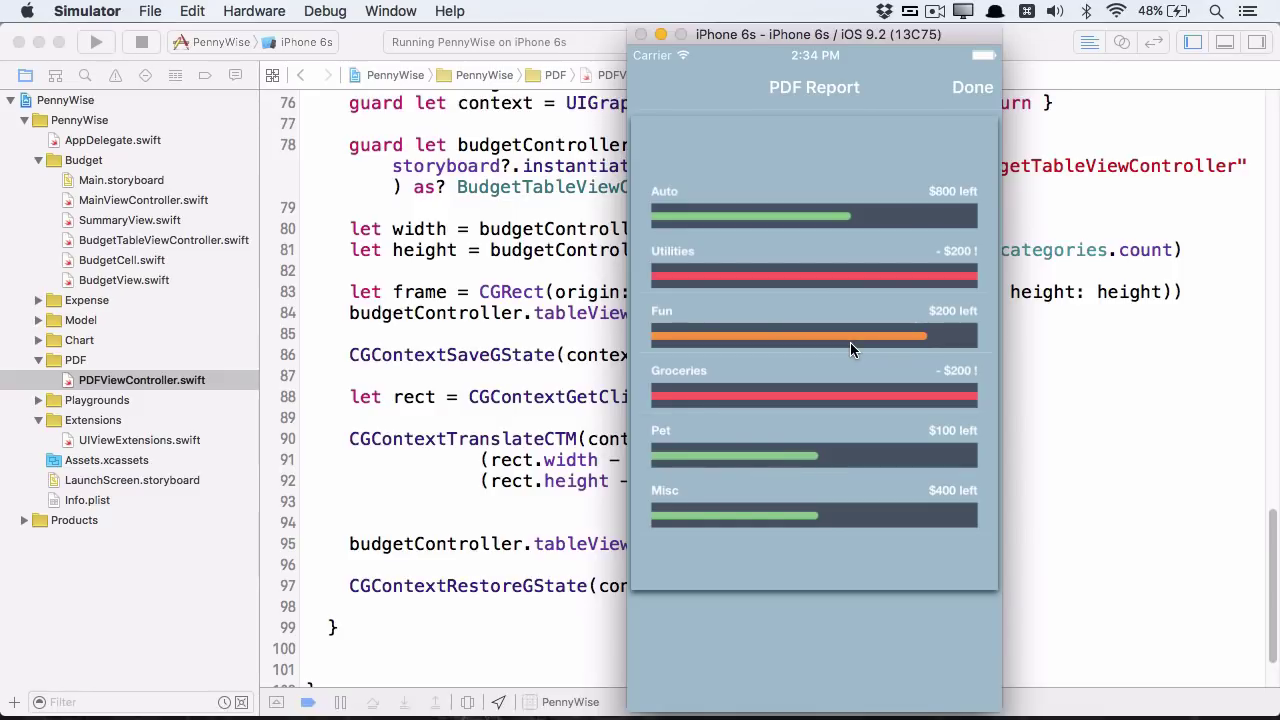
mouse_move(796, 154)
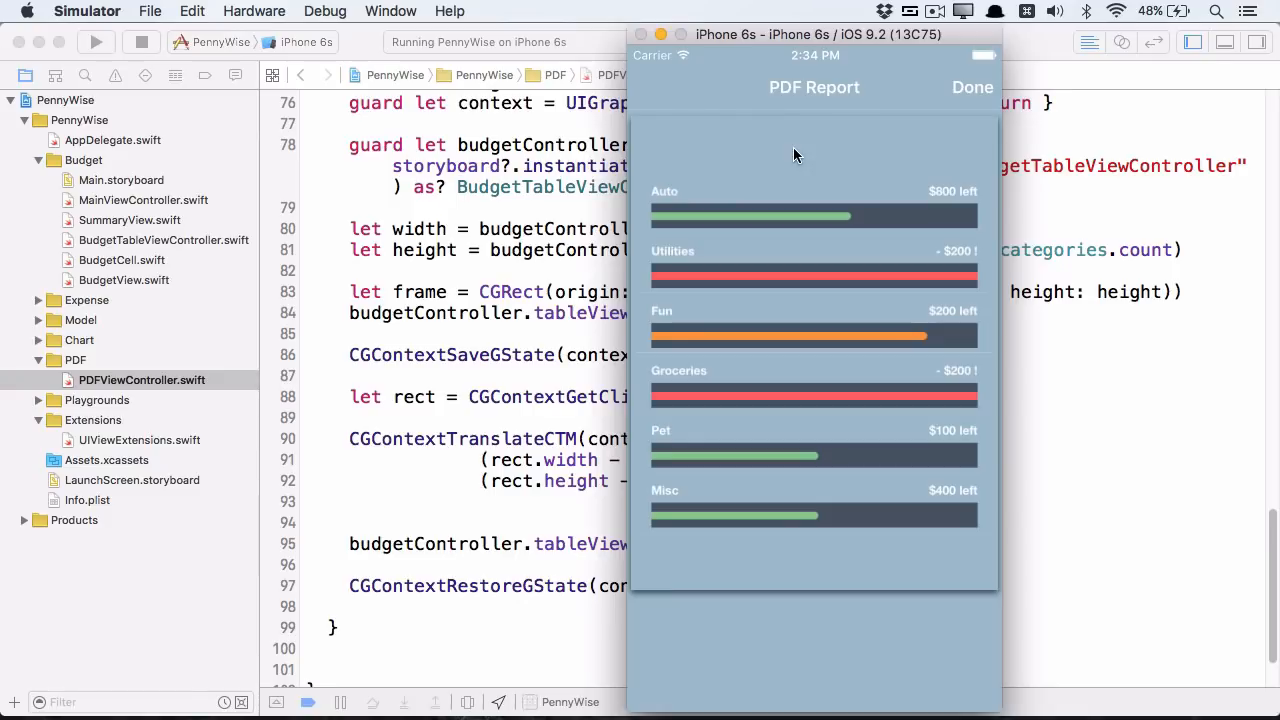
mouse_move(516, 304)
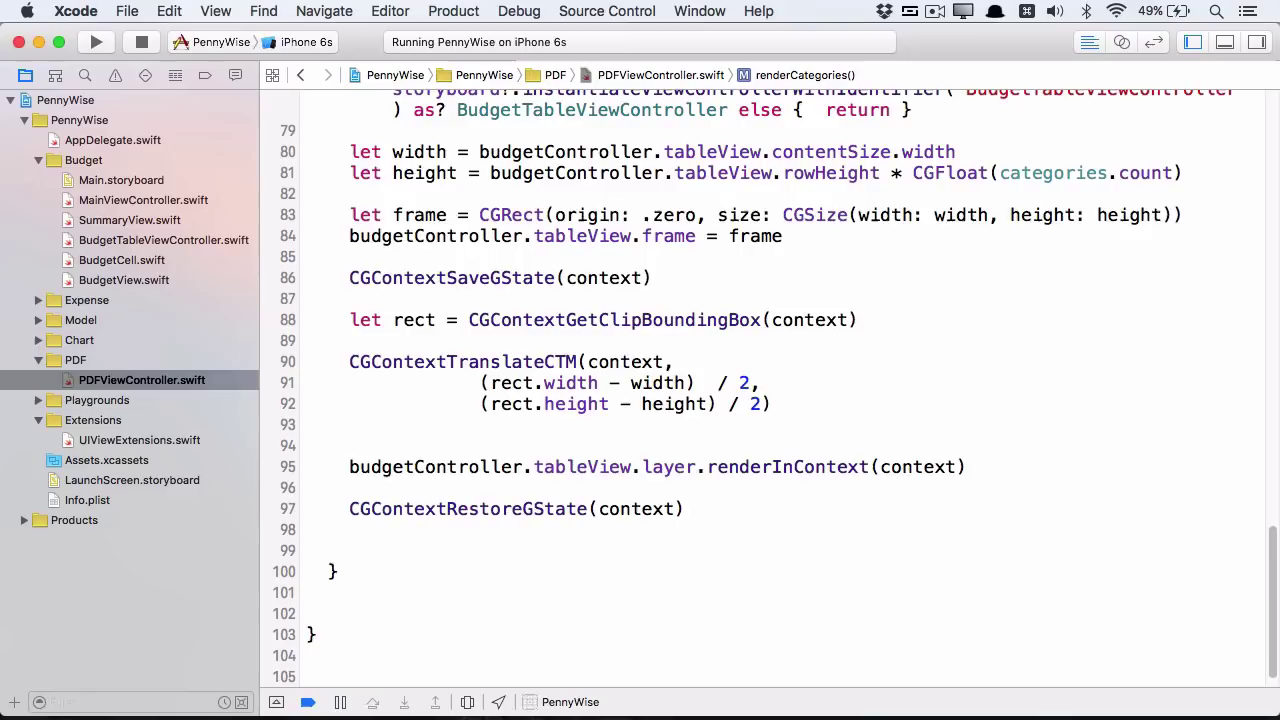
Step: Define boldSystemFontOfSize(36) white attributes and draw "PennyWise Budget" at CGPoint(x: 32, y: 40)
type("let attributes = [NSFontAttributeName: UIFont.boldSystemFontOfSize(36),")
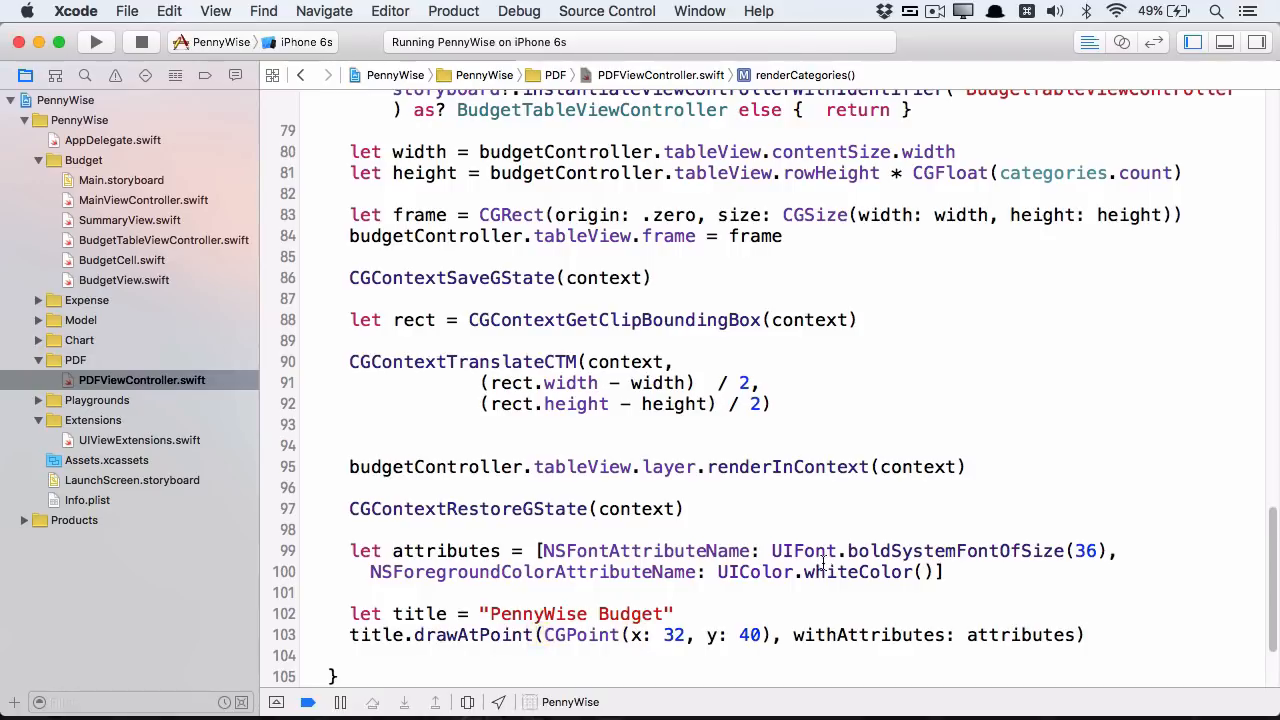
scroll("down", 3)
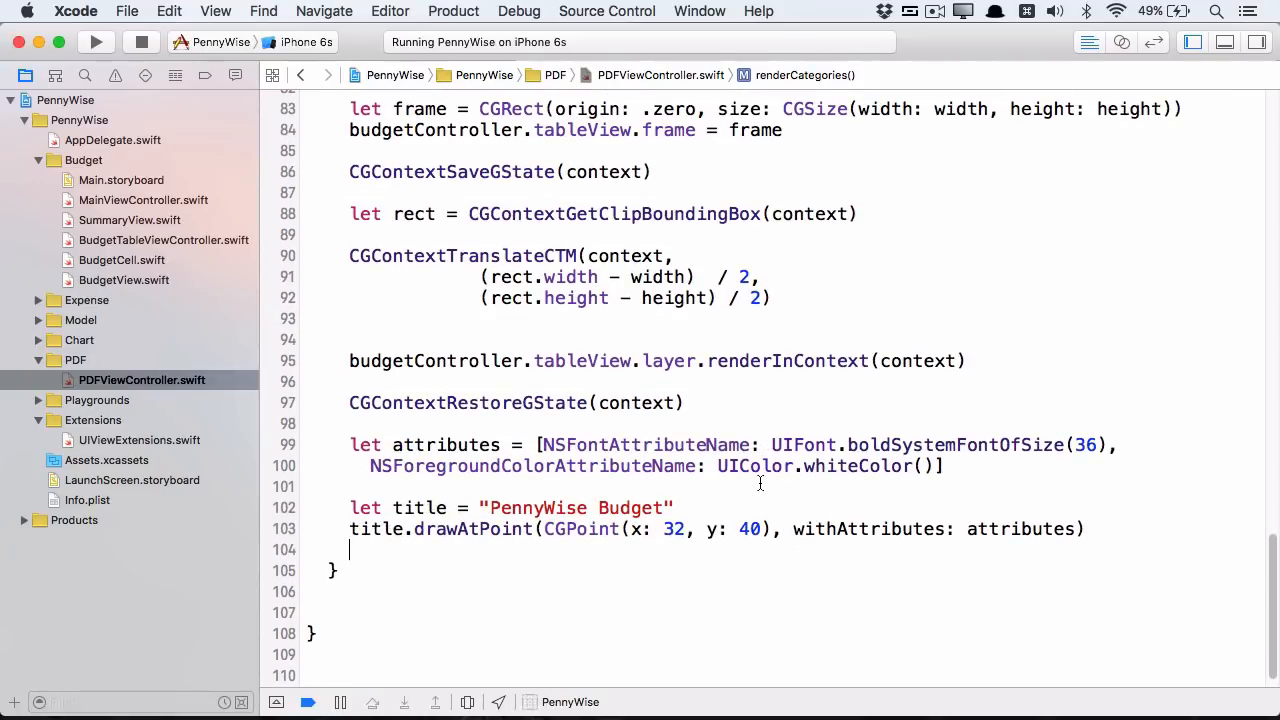
mouse_move(648, 542)
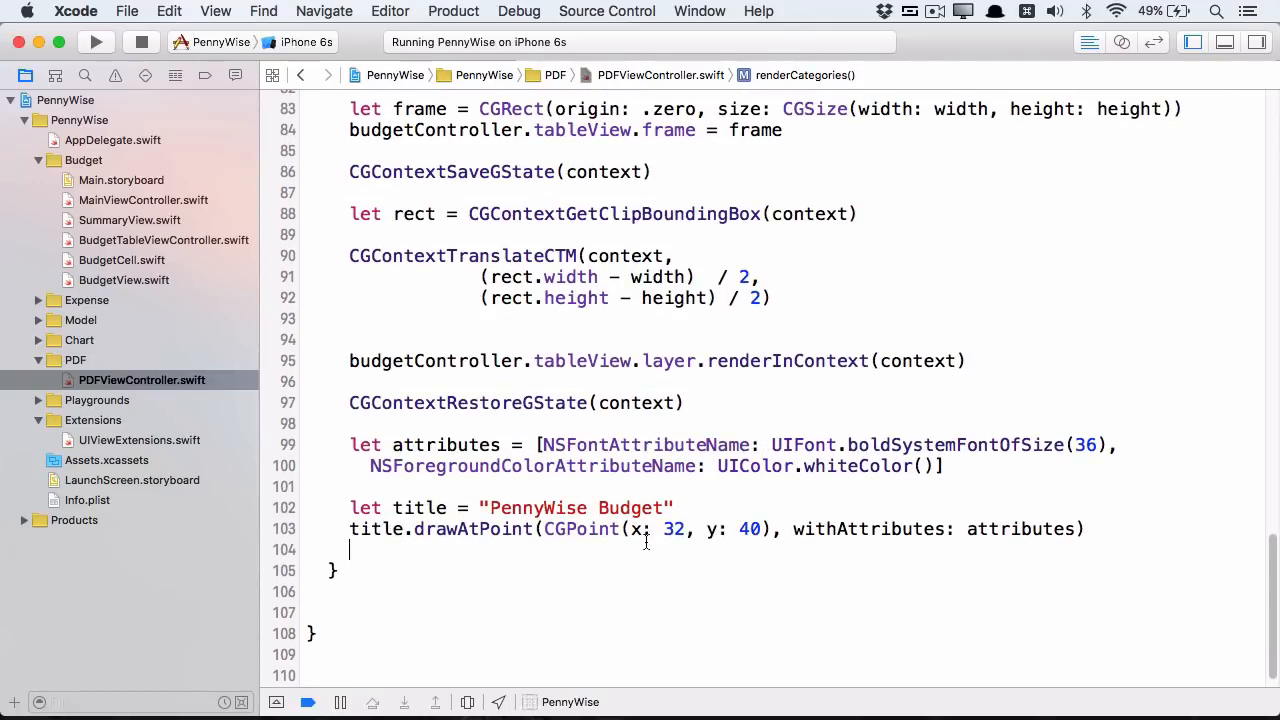